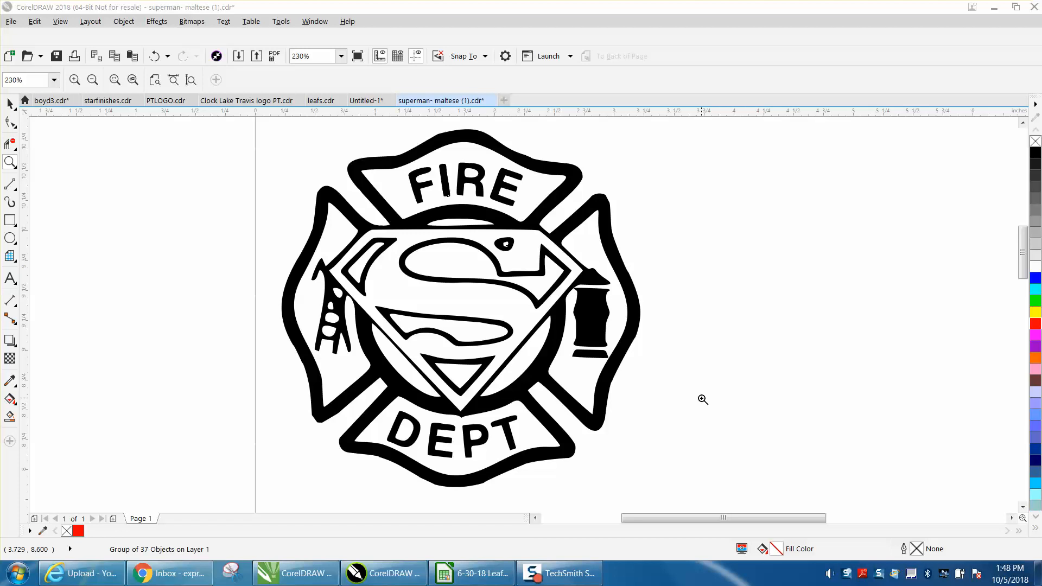
pyautogui.moveTo(515, 219)
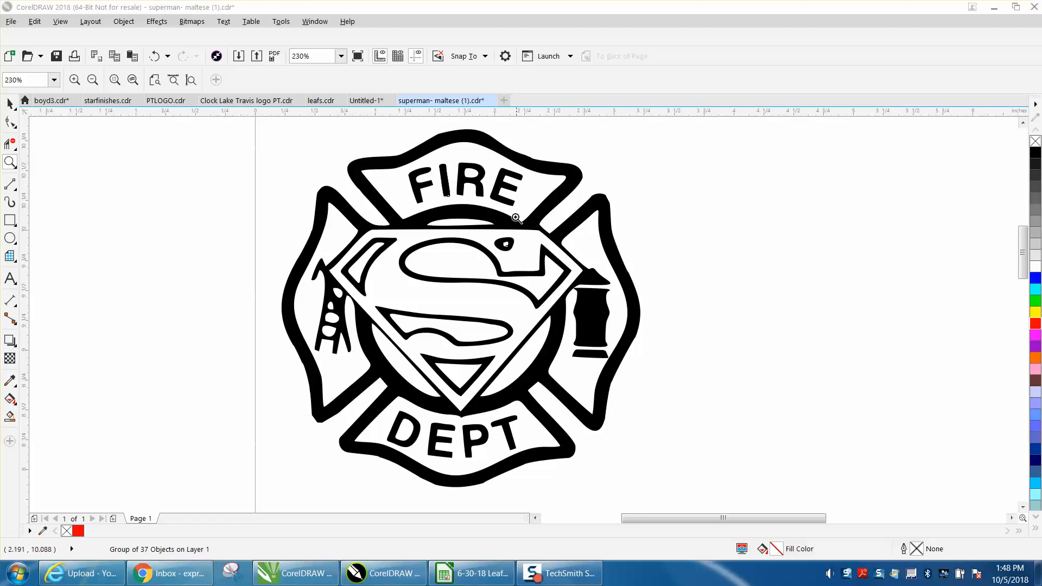
# Step: Select the Fire Dept logo group and ungroup it into 37 separate pieces
pyautogui.click(460, 307)
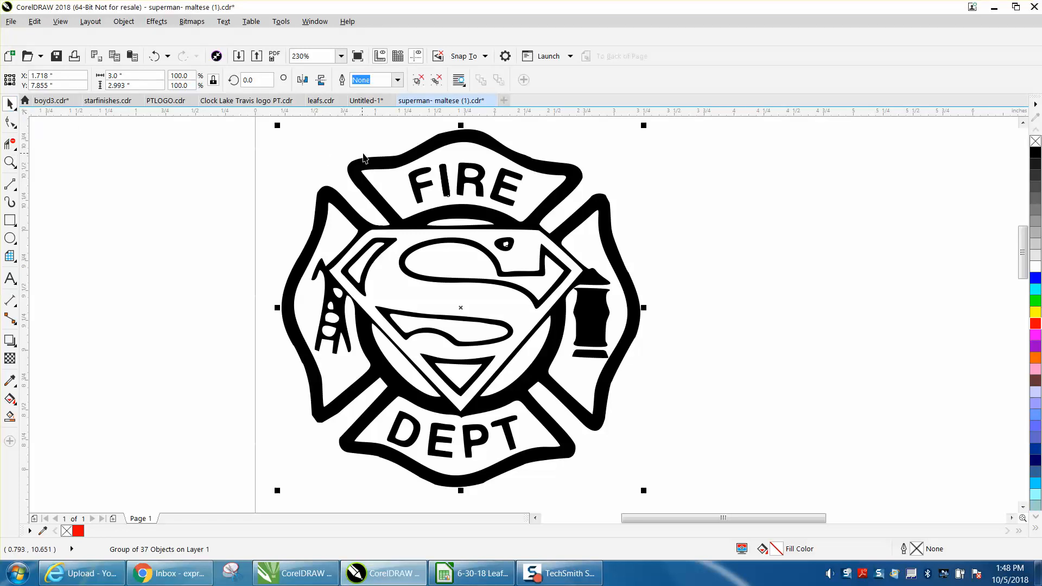
pyautogui.click(10, 122)
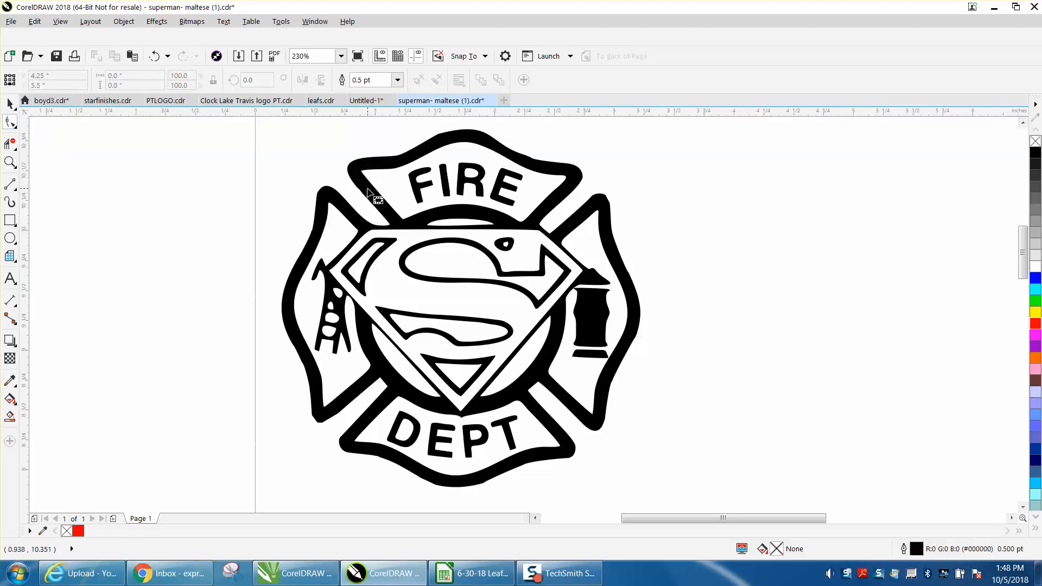
pyautogui.moveTo(19, 115)
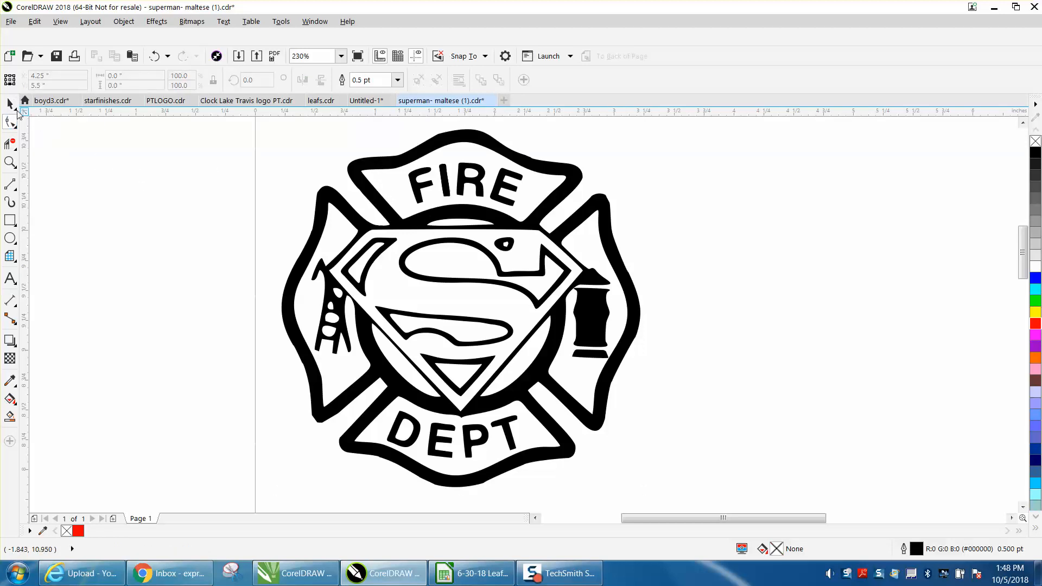
pyautogui.click(461, 307)
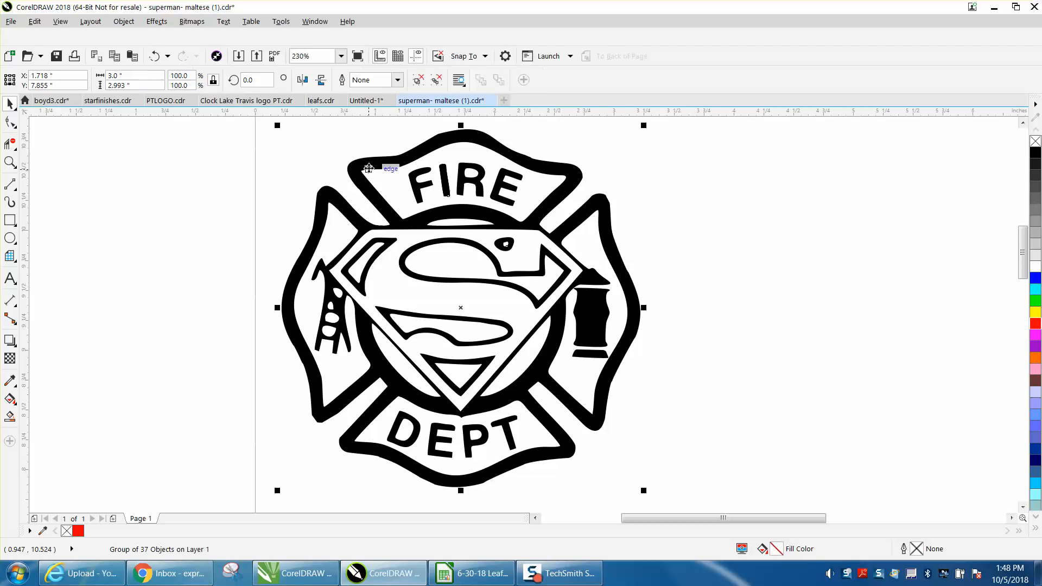
pyautogui.click(123, 20)
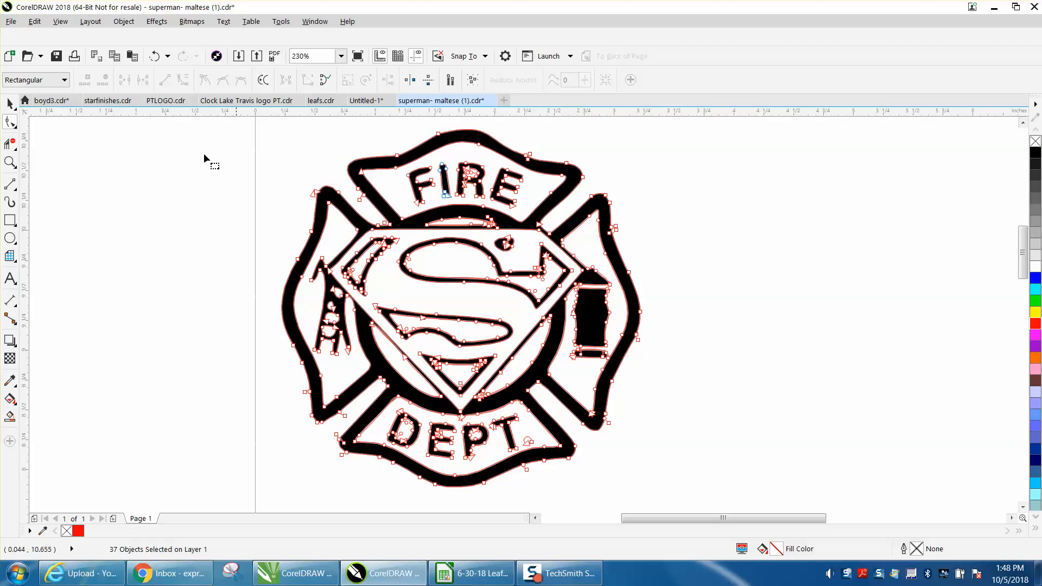
pyautogui.moveTo(385, 192)
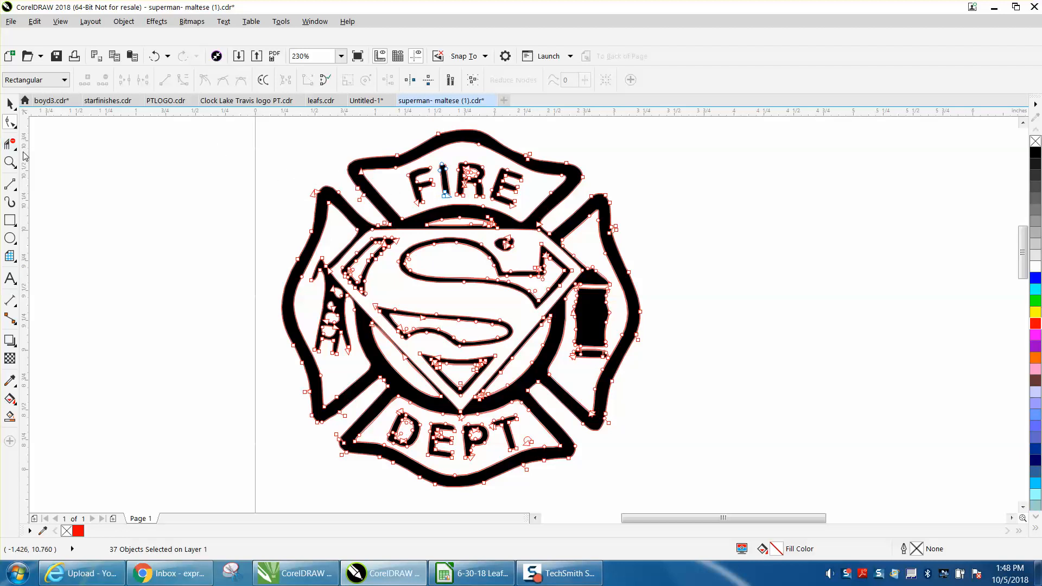
# Step: Zoom in and back out to inspect the ungrouped logo, then deselect
pyautogui.click(9, 162)
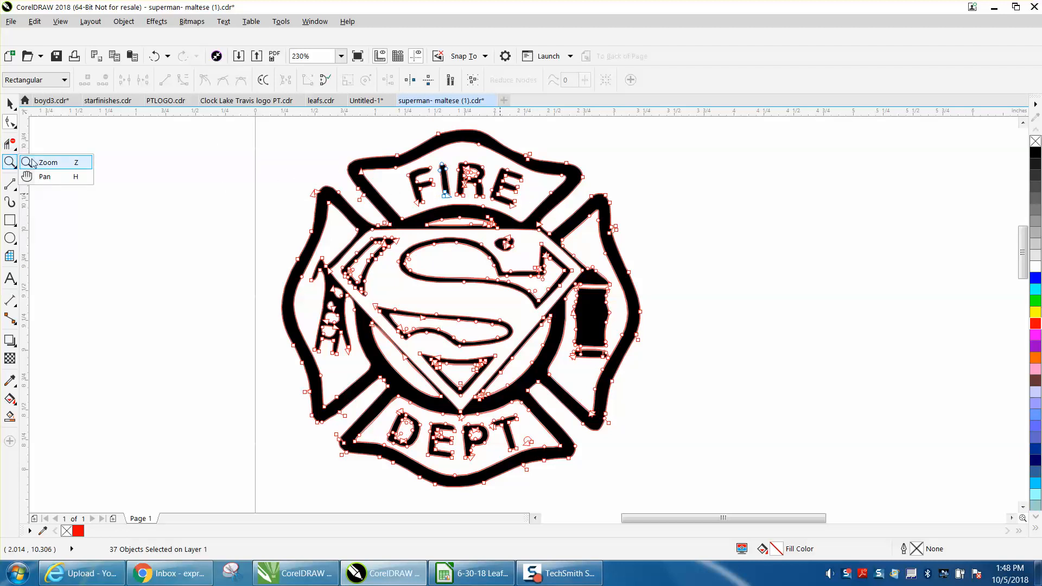
pyautogui.click(48, 162)
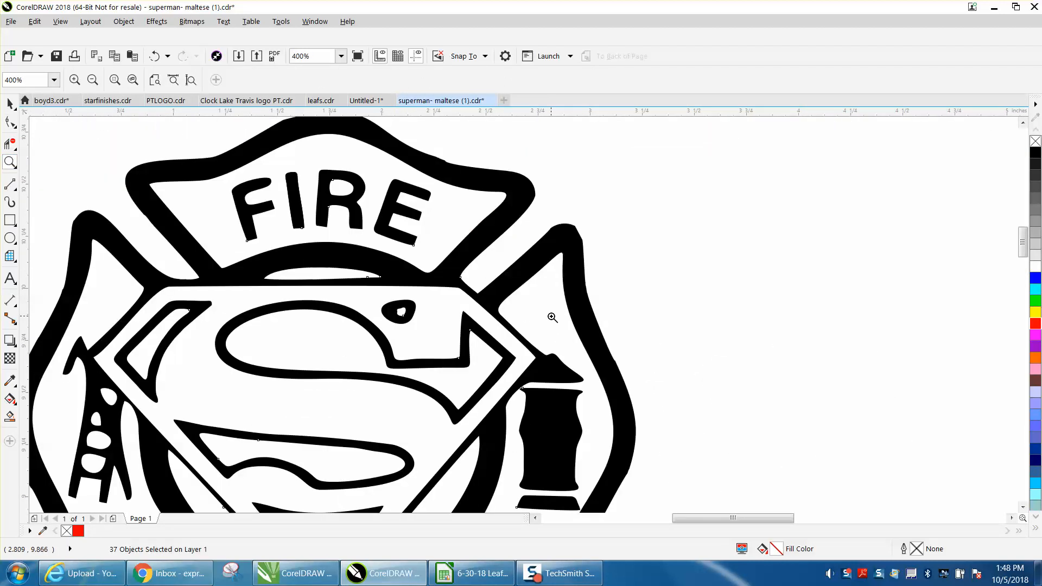
pyautogui.click(92, 80)
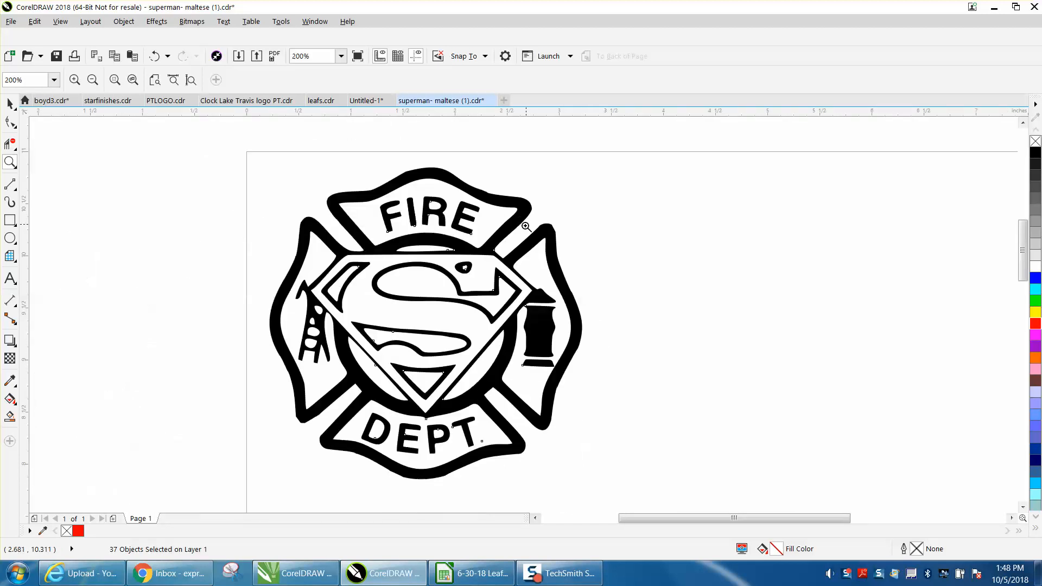
pyautogui.click(425, 169)
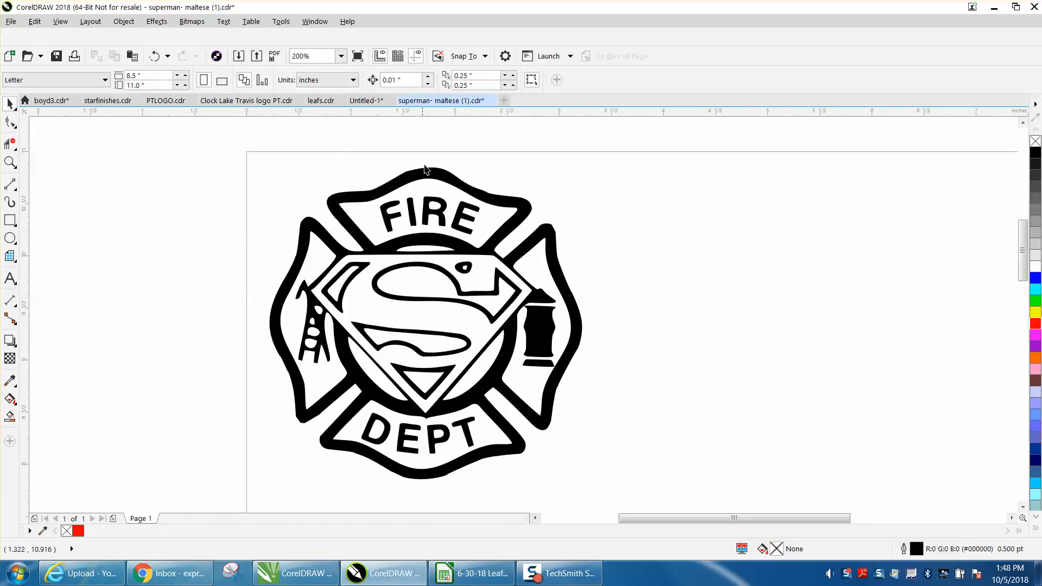
# Step: Set all 37 logo pieces to no fill with red outlines, viewing the FIRE lettering
pyautogui.click(426, 322)
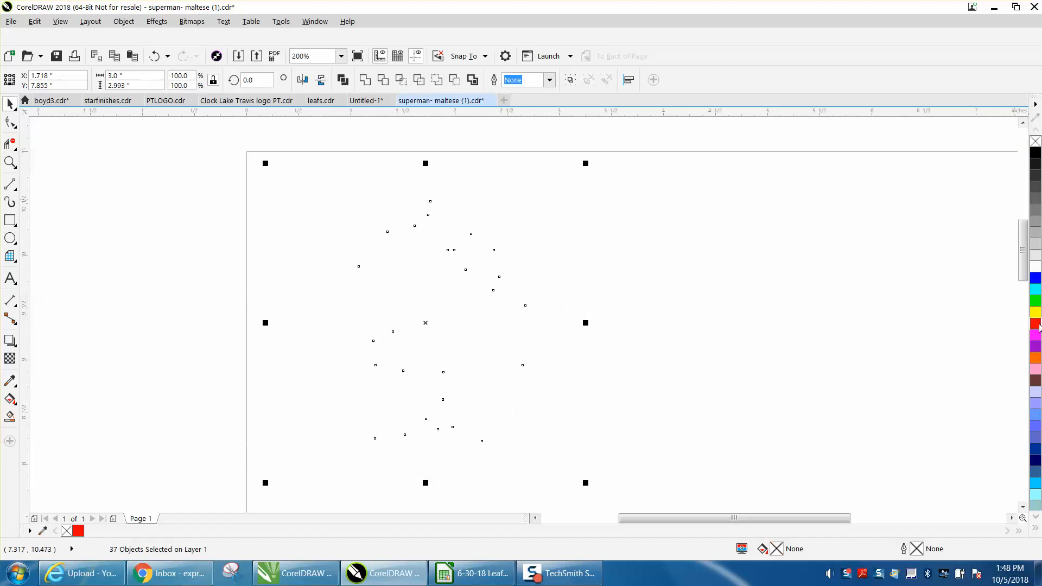
pyautogui.click(1035, 324)
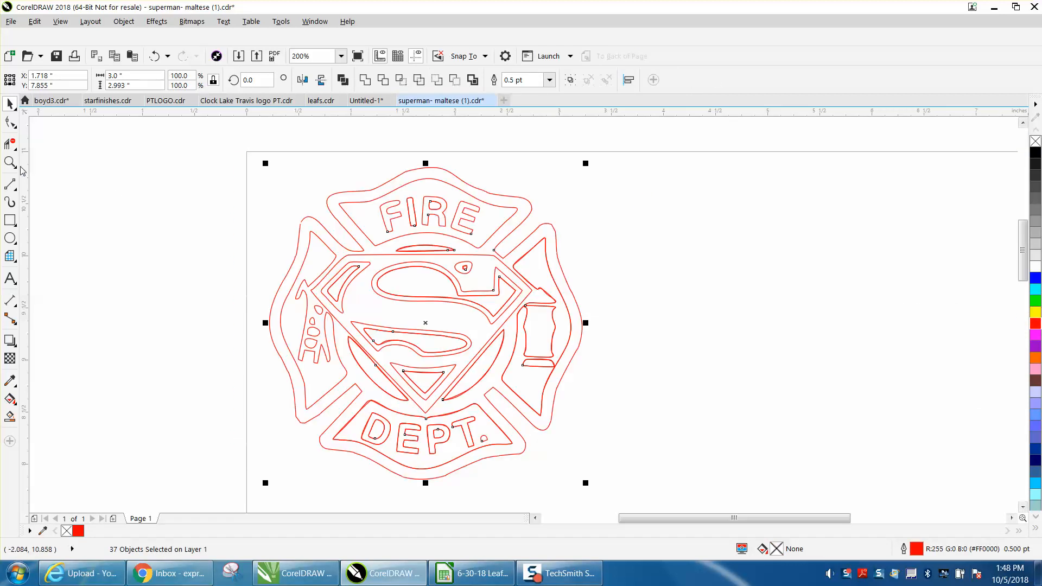
pyautogui.click(508, 272)
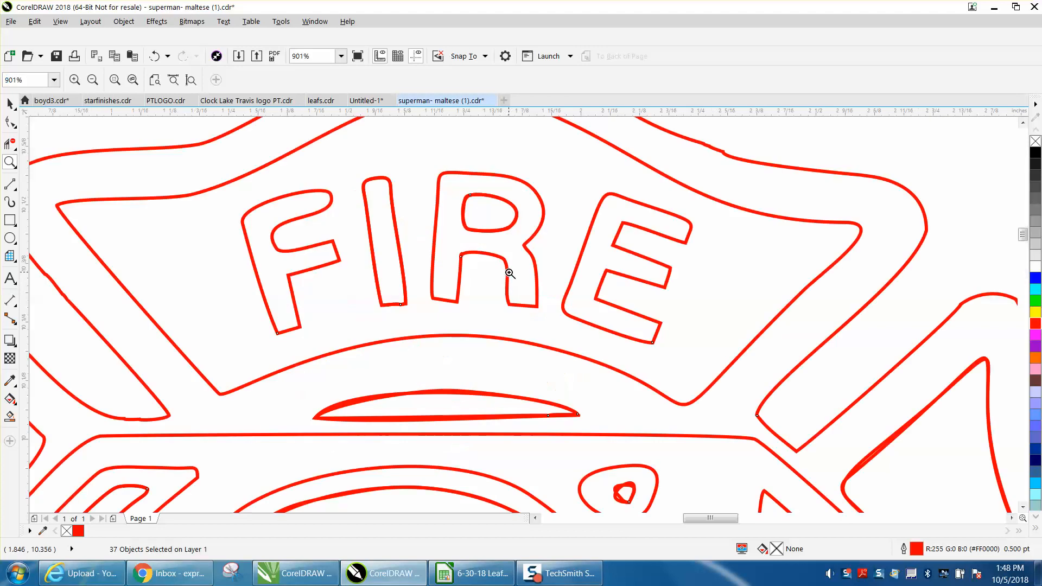
pyautogui.moveTo(452, 423)
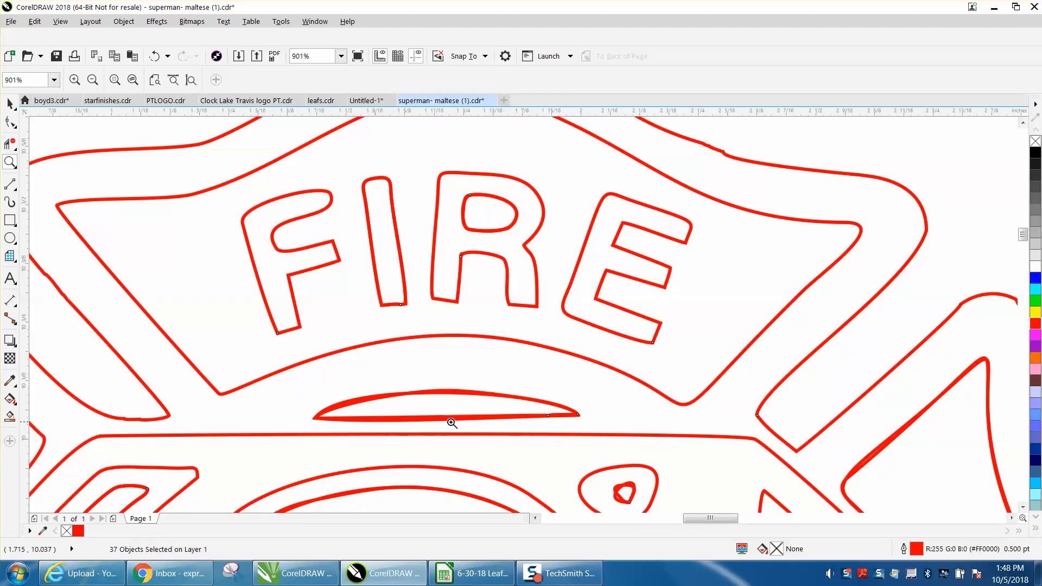
pyautogui.moveTo(638, 400)
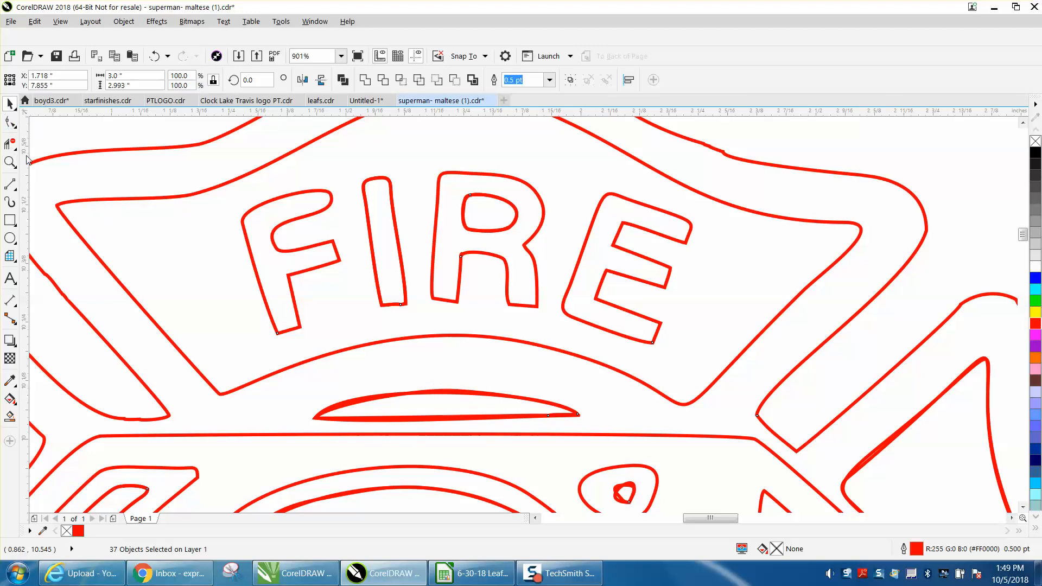
# Step: Inspect the red outline nodes, then combine all pieces into a single curve
pyautogui.click(10, 122)
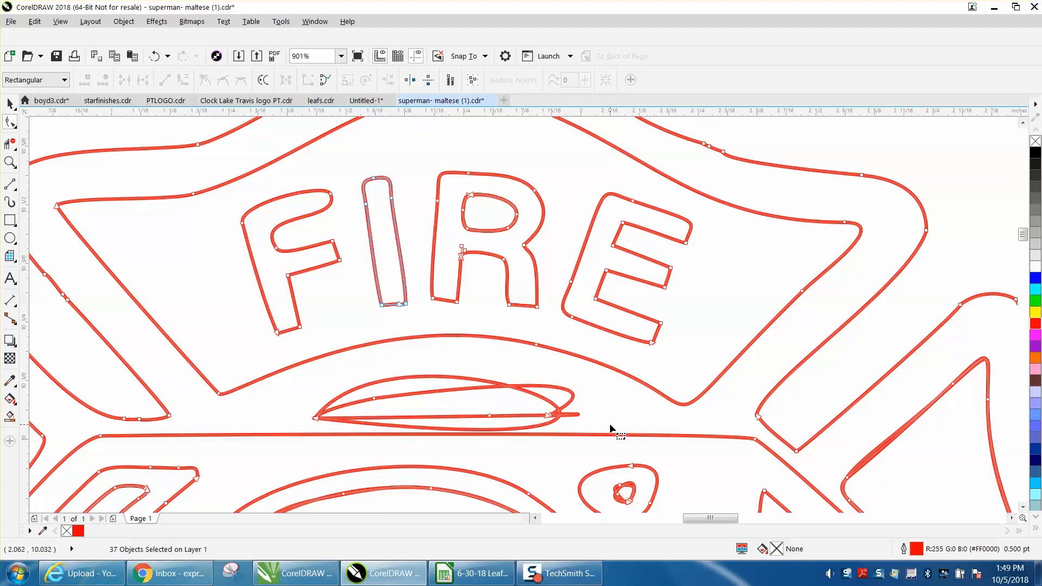
pyautogui.moveTo(589, 415)
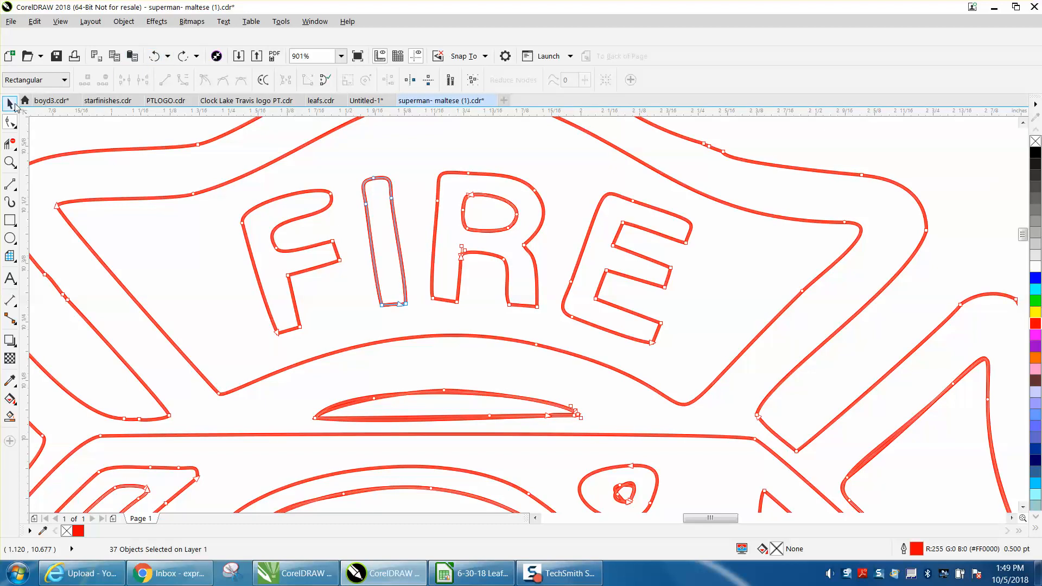
pyautogui.click(538, 432)
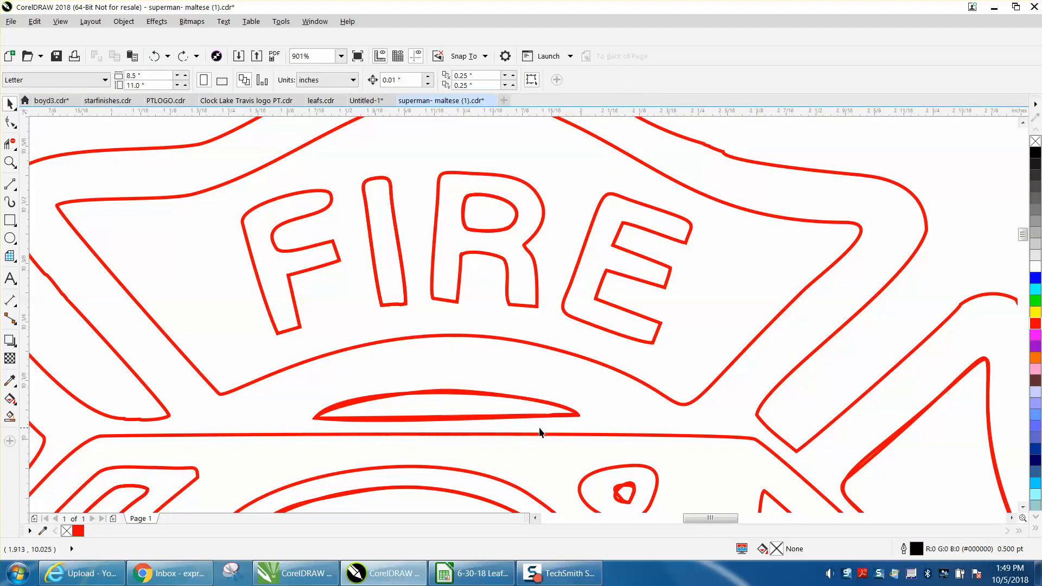
pyautogui.click(574, 414)
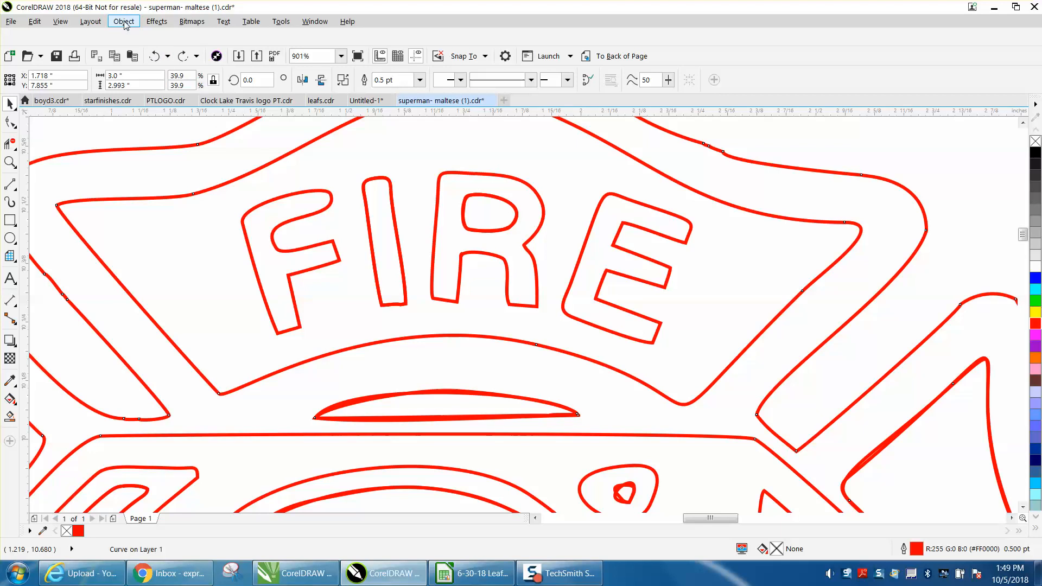
# Step: Break the combined outline curve apart into separate pieces and clear the selection
pyautogui.click(123, 21)
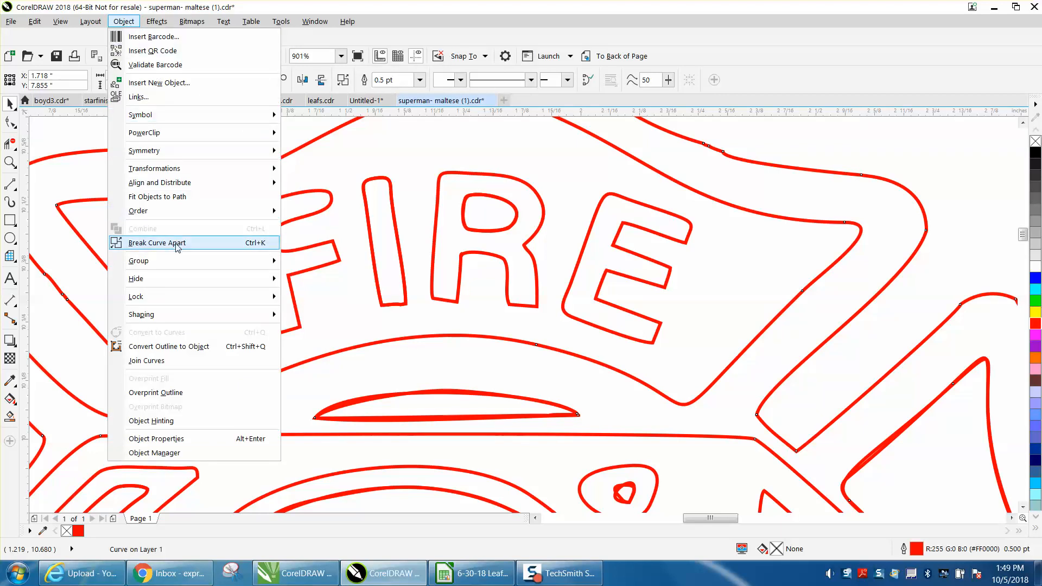
pyautogui.click(156, 242)
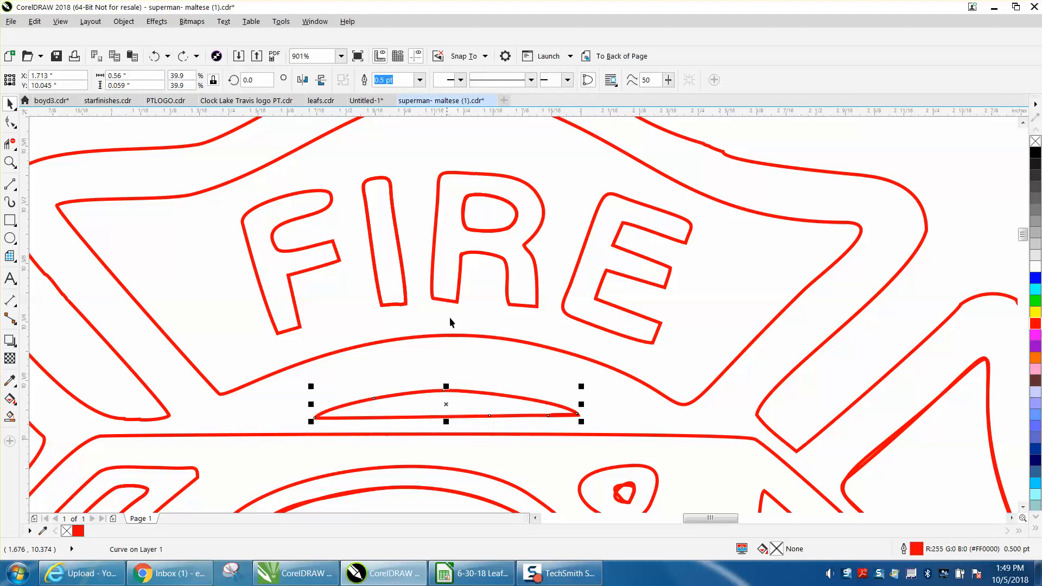
pyautogui.click(178, 121)
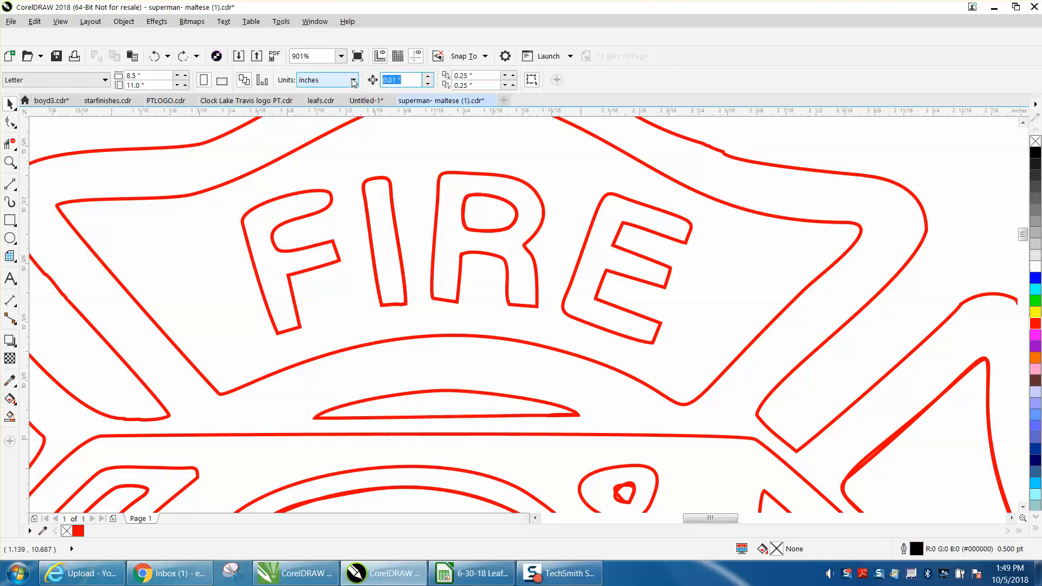
# Step: Enter .25, then check the small stray piece and the sliver below FIRE
pyautogui.write('.25')
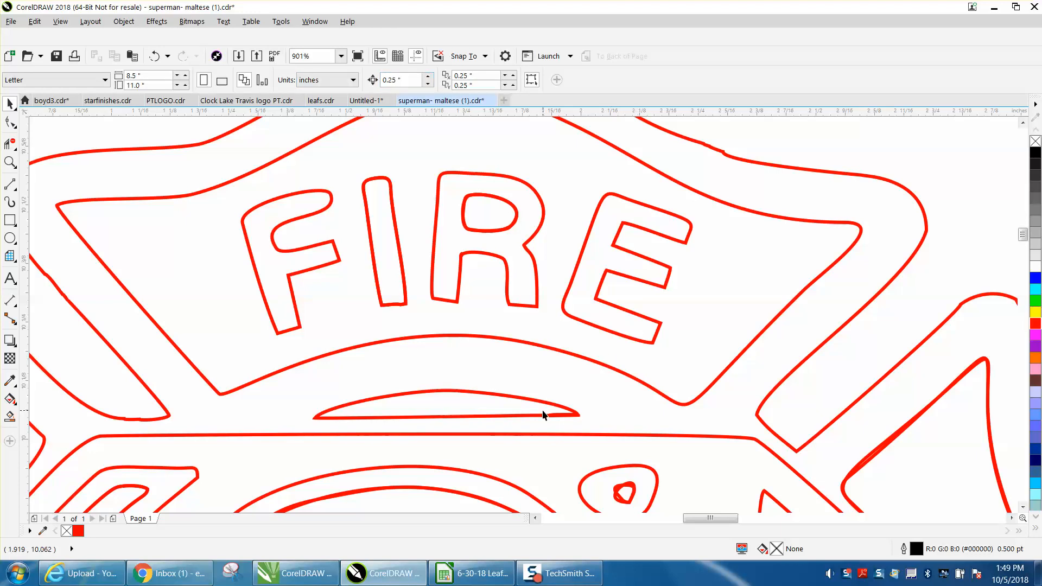
pyautogui.click(545, 412)
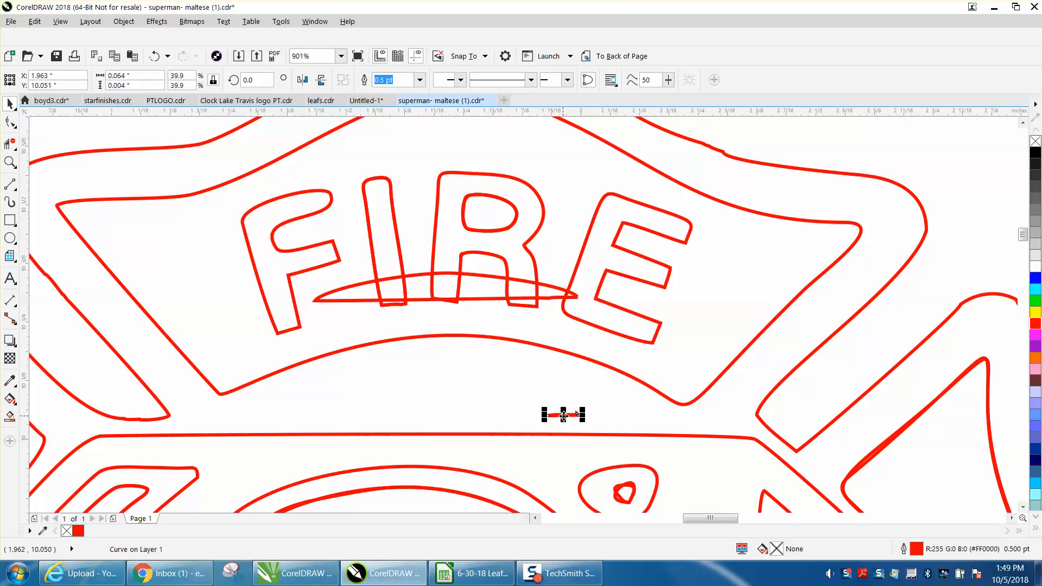
pyautogui.click(554, 299)
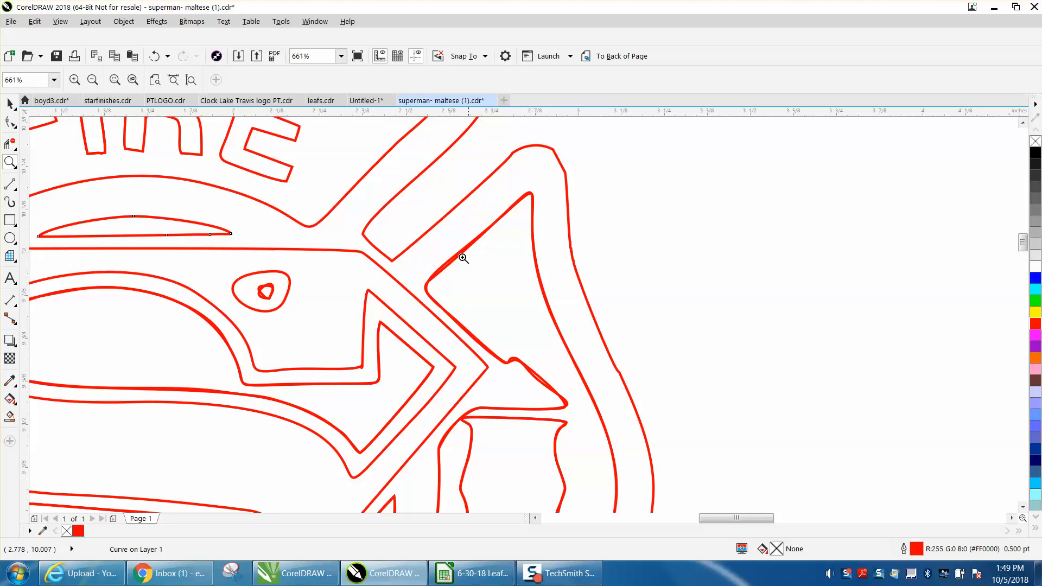
pyautogui.click(135, 234)
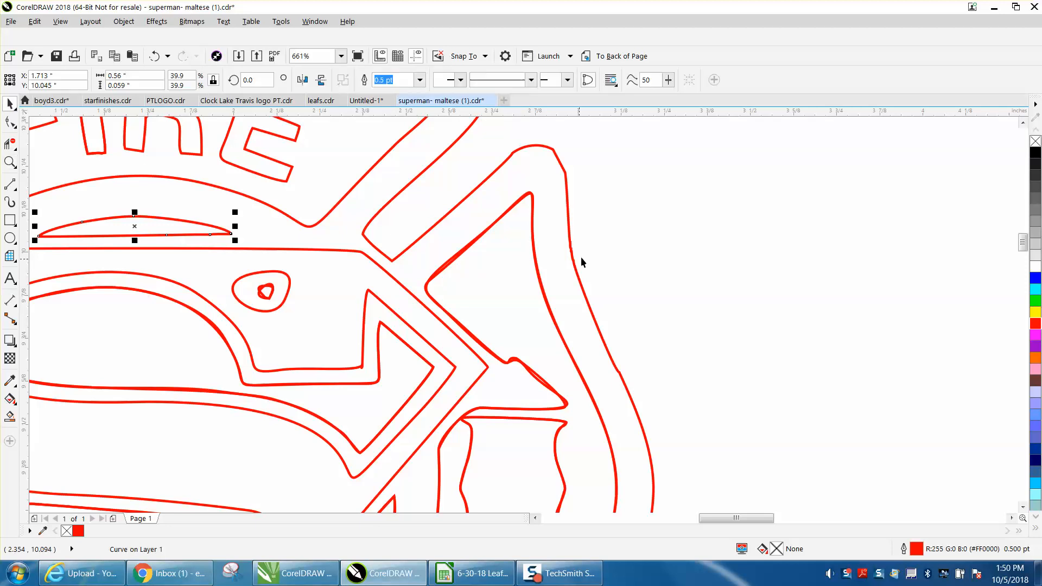
pyautogui.click(541, 381)
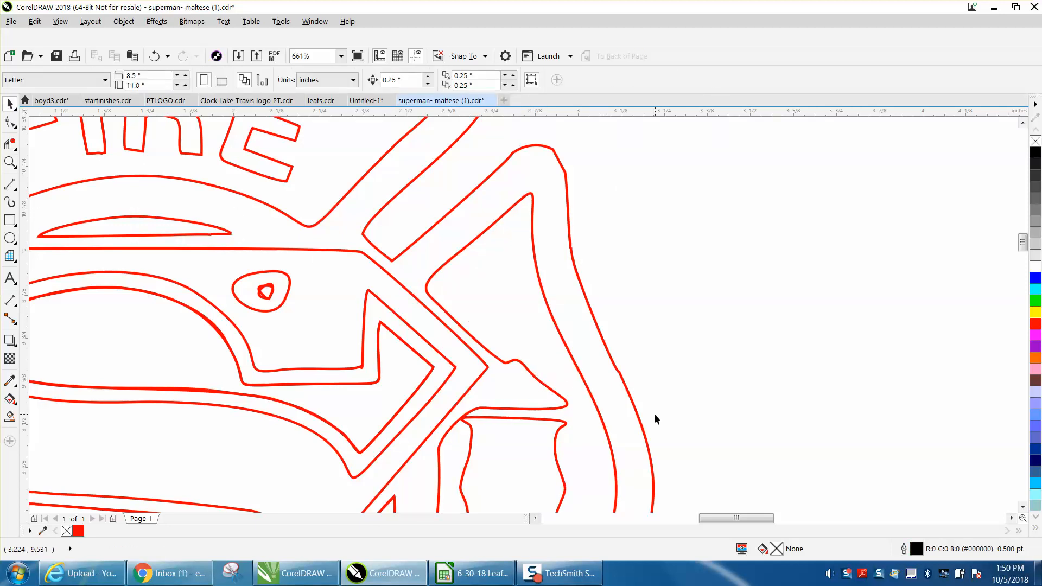
# Step: Remove overlapping duplicate curves on the right and below the S, then select the inner left arm
pyautogui.click(565, 177)
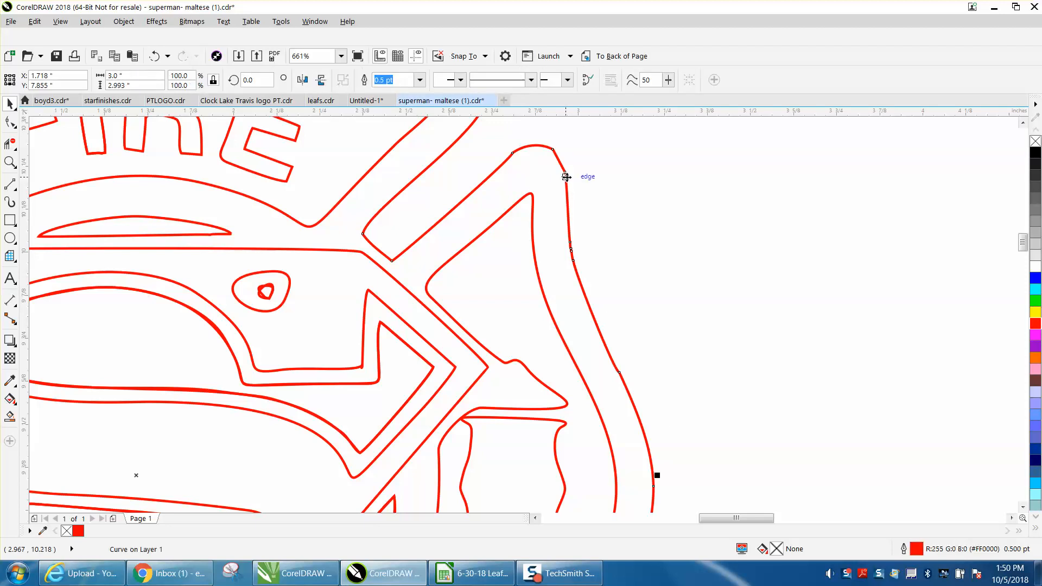
pyautogui.click(574, 183)
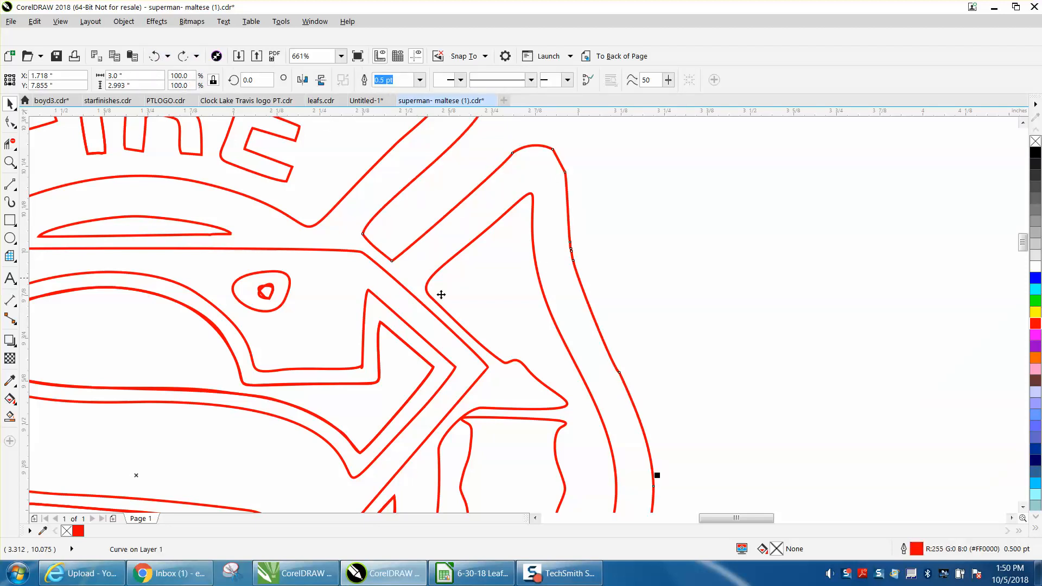
pyautogui.click(278, 326)
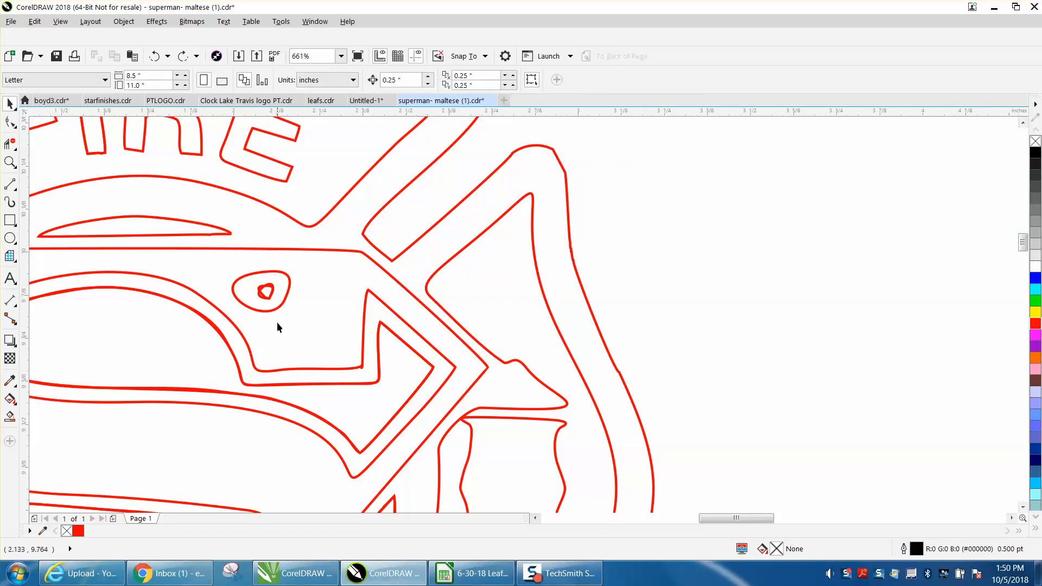
pyautogui.click(266, 293)
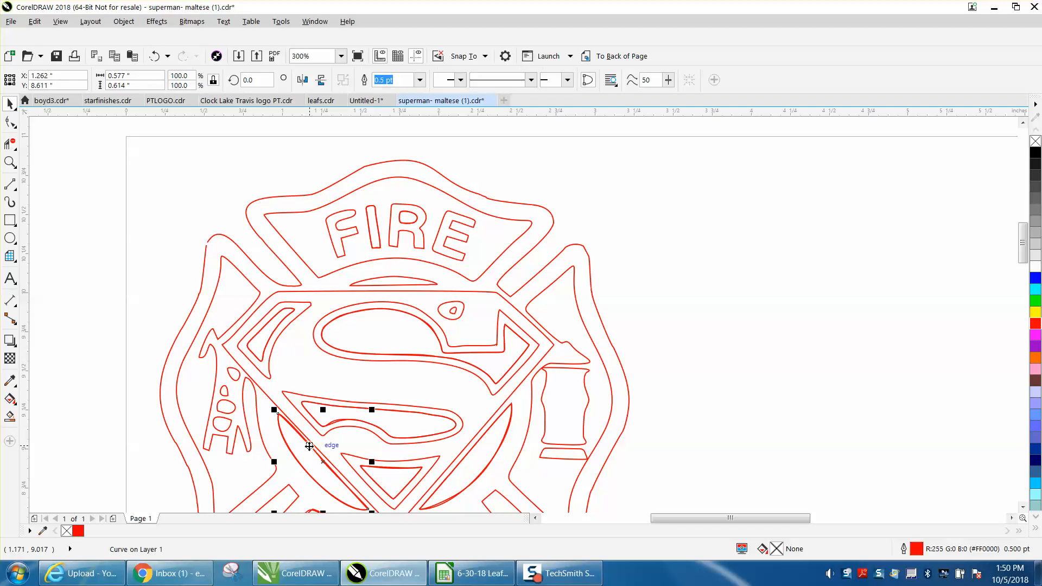
pyautogui.click(502, 449)
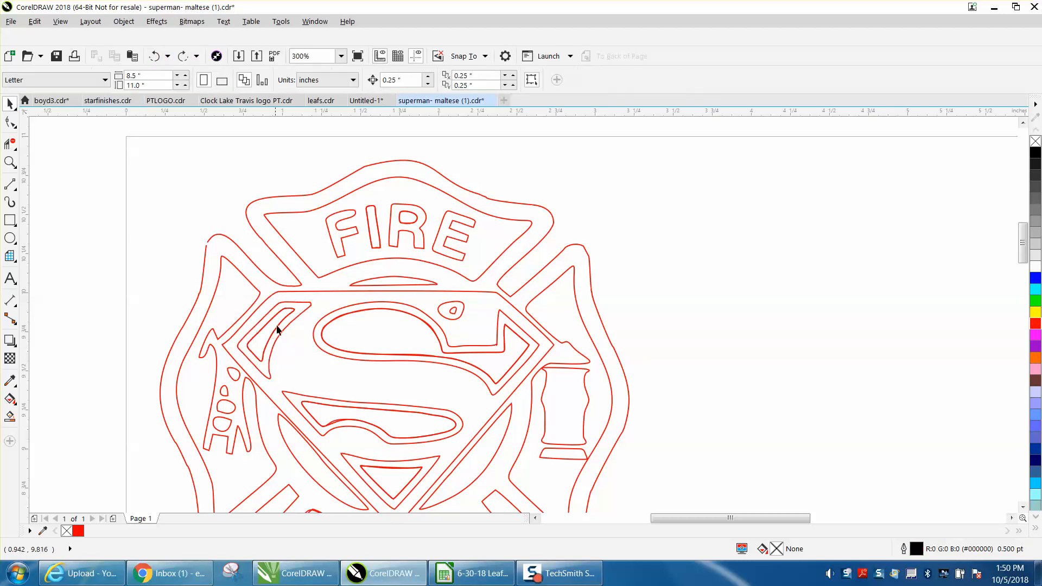
pyautogui.click(279, 329)
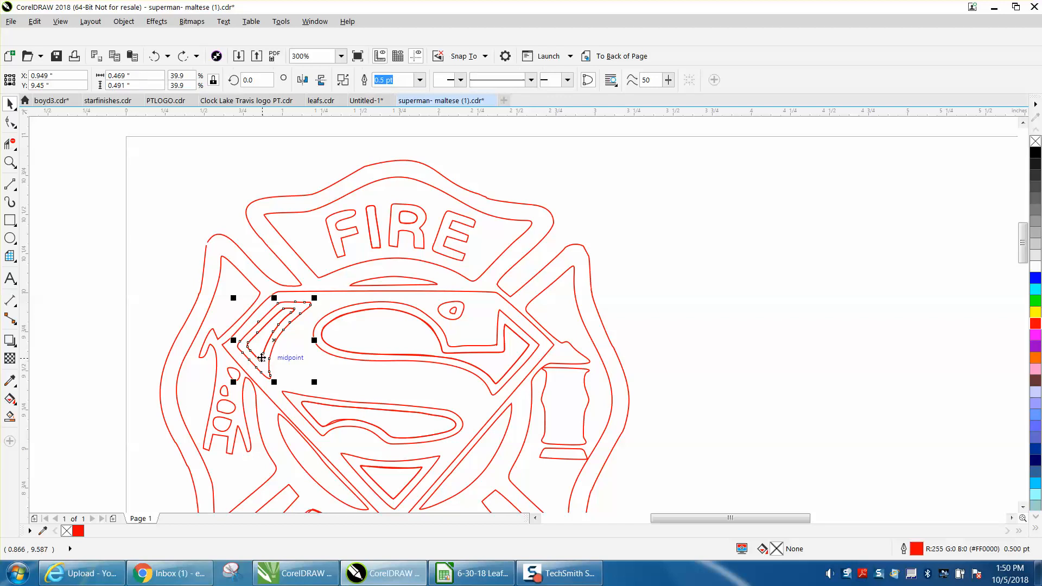
# Step: Check the doubled inner left arm outline, undo the move, and cancel Insert Page
pyautogui.click(153, 55)
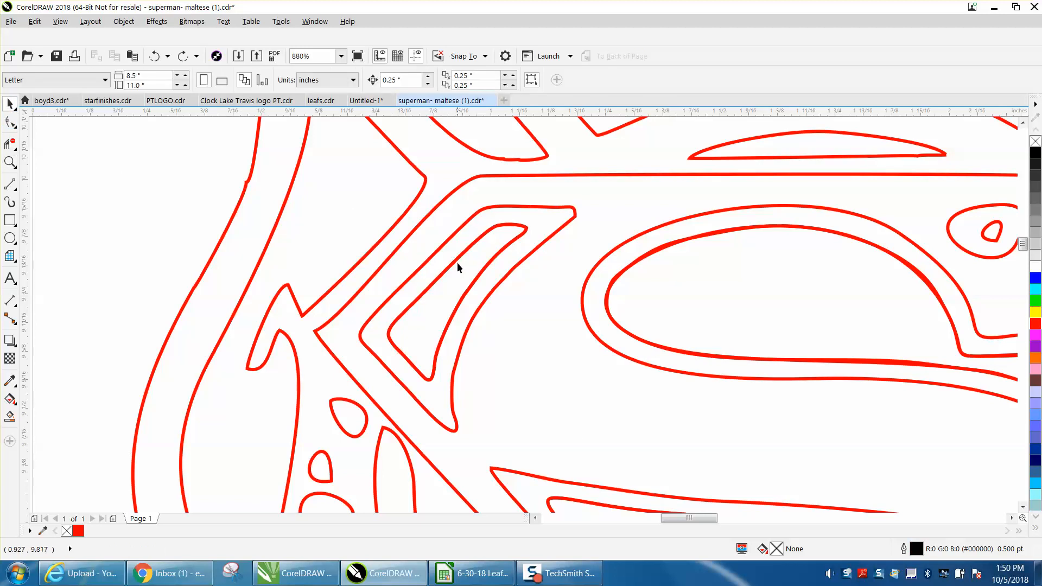
pyautogui.click(465, 262)
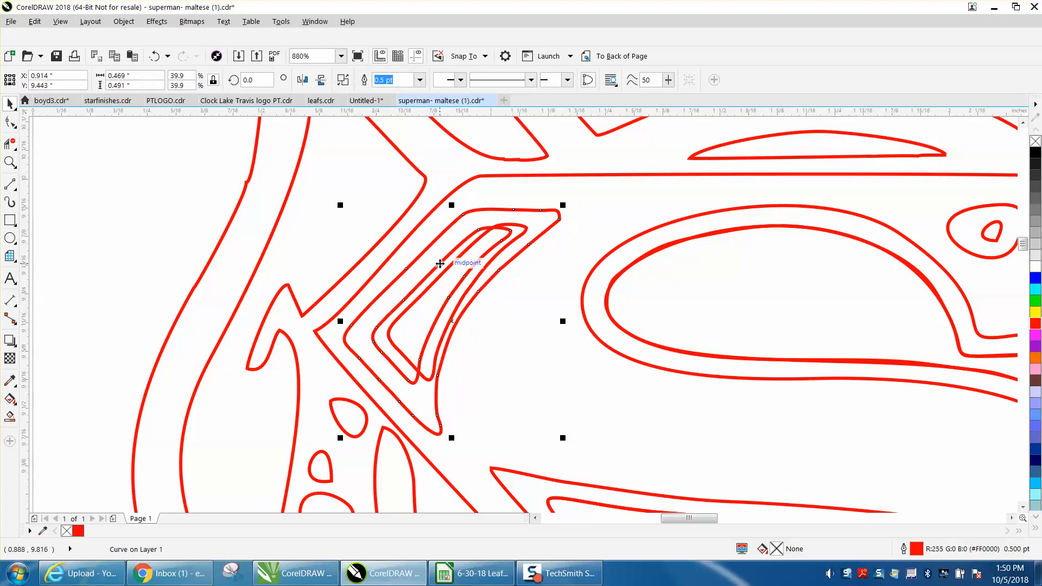
pyautogui.moveTo(457, 323)
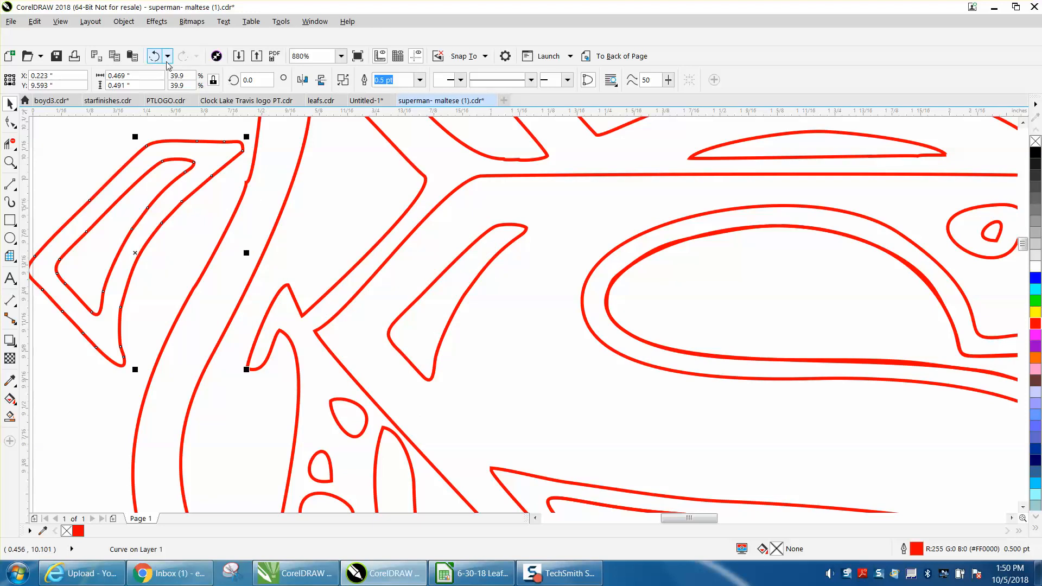
pyautogui.click(123, 21)
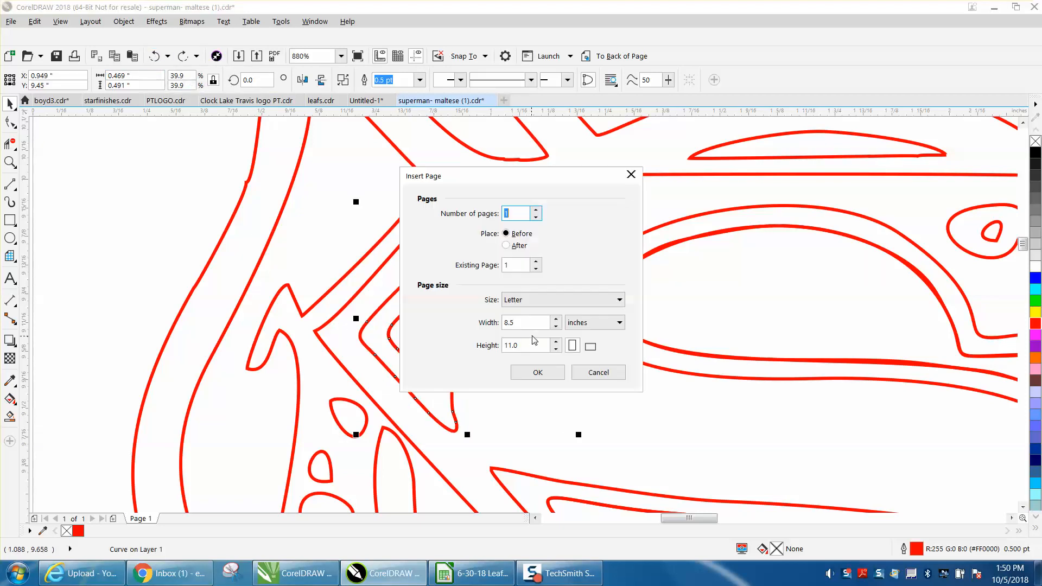
pyautogui.click(597, 372)
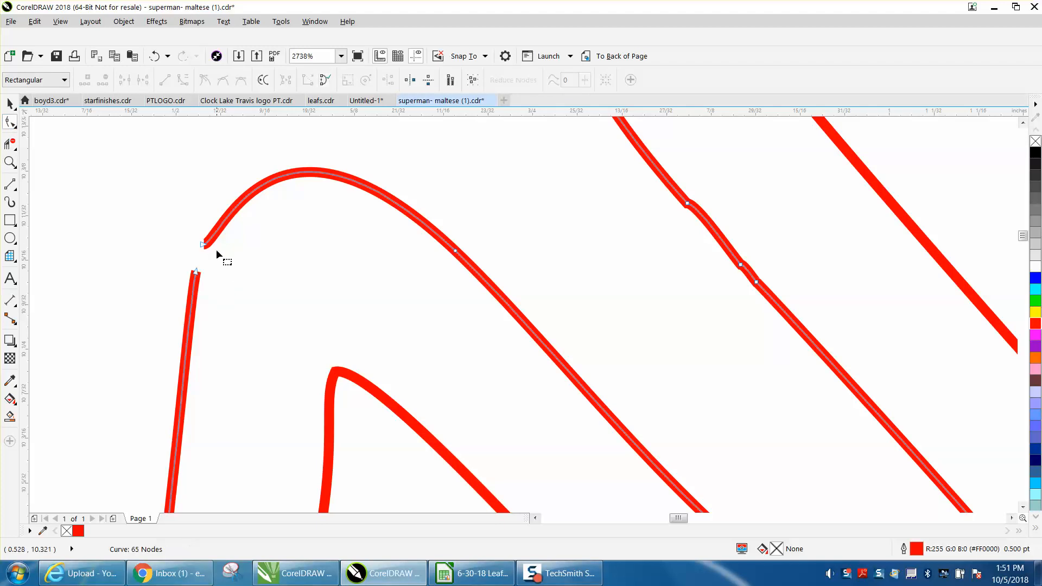
pyautogui.moveTo(206, 249)
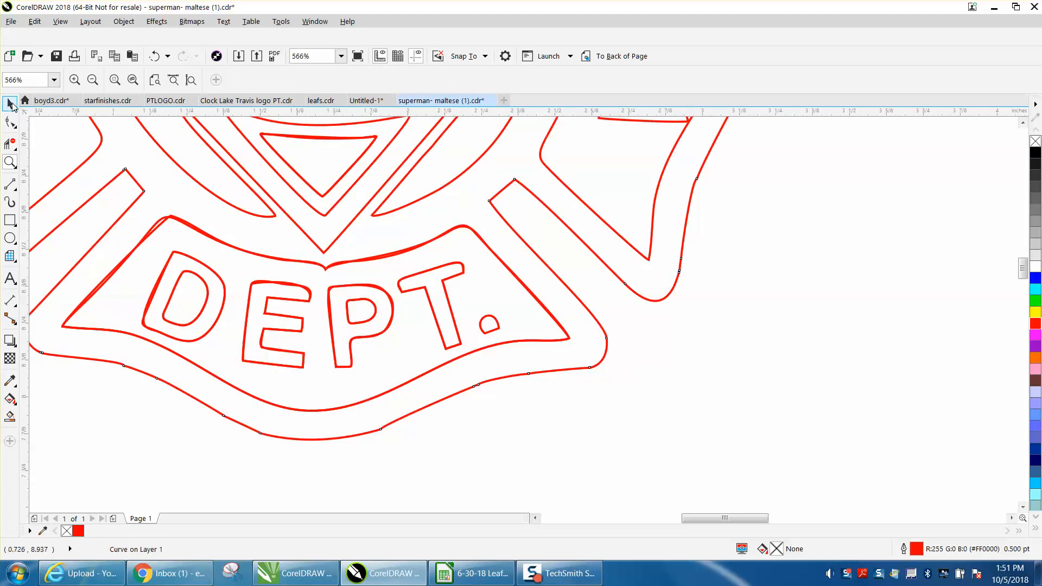
# Step: Delete the duplicate DEPT. banner outline and confirm the lower S swoosh has no copy
pyautogui.click(122, 263)
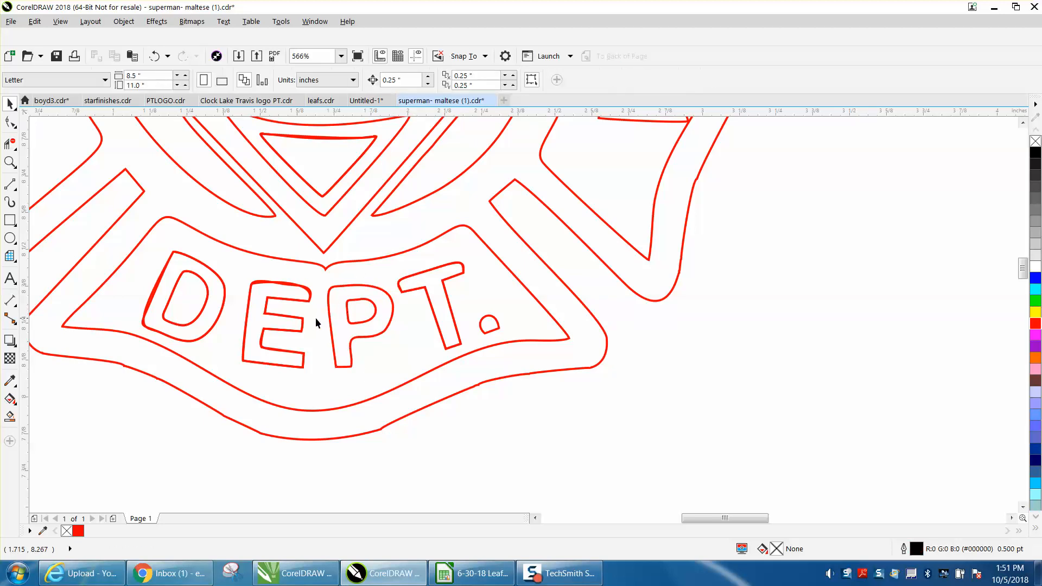
pyautogui.moveTo(215, 286)
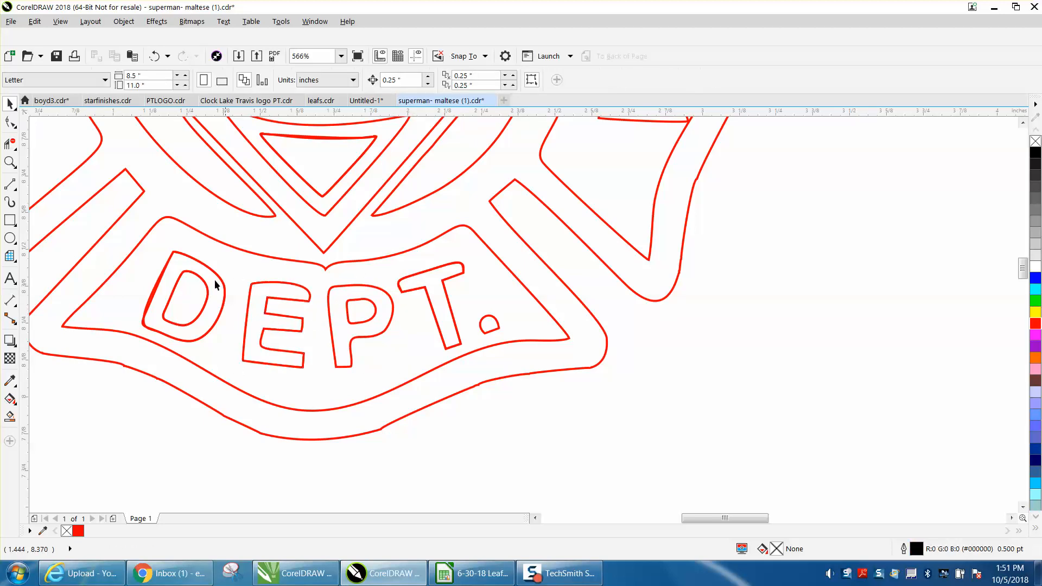
pyautogui.moveTo(415, 282)
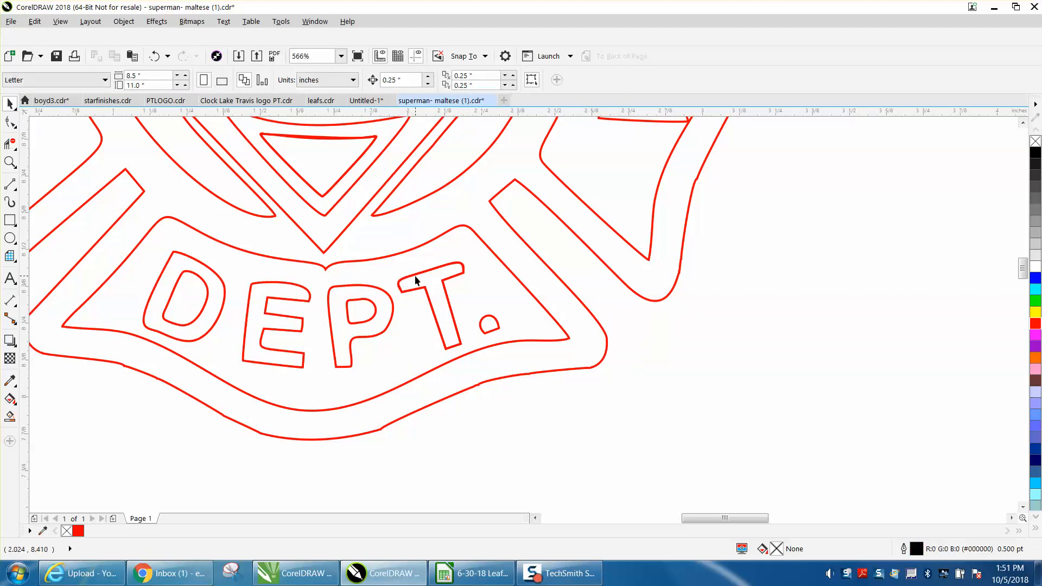
pyautogui.moveTo(564, 304)
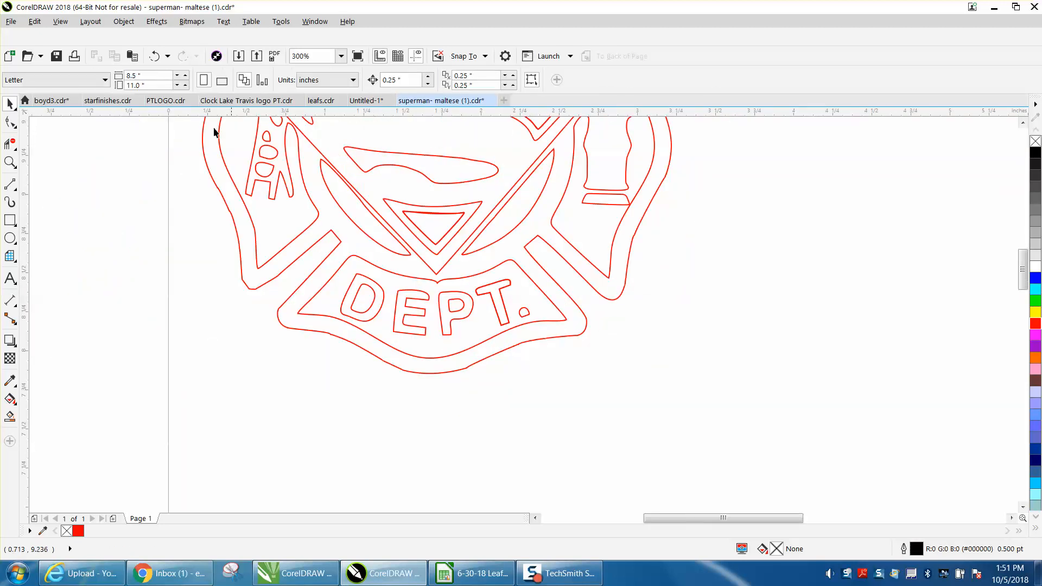
pyautogui.click(412, 163)
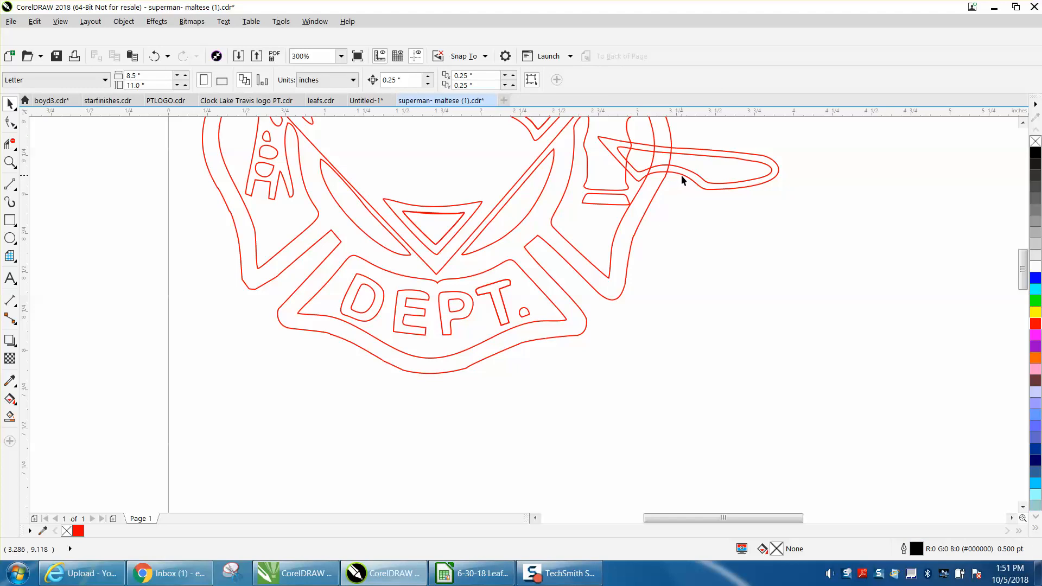
pyautogui.click(491, 162)
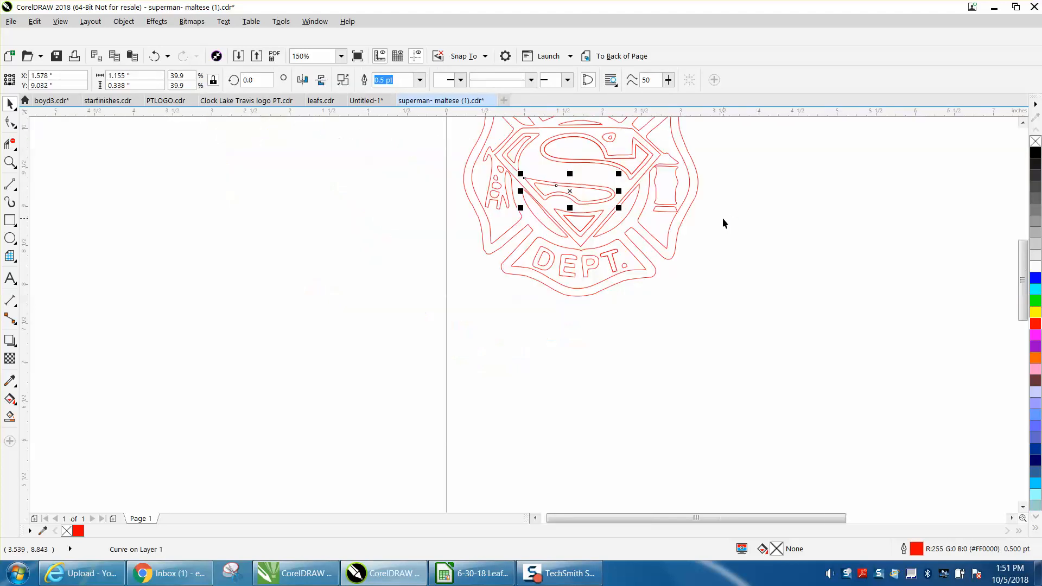
pyautogui.scroll(-3)
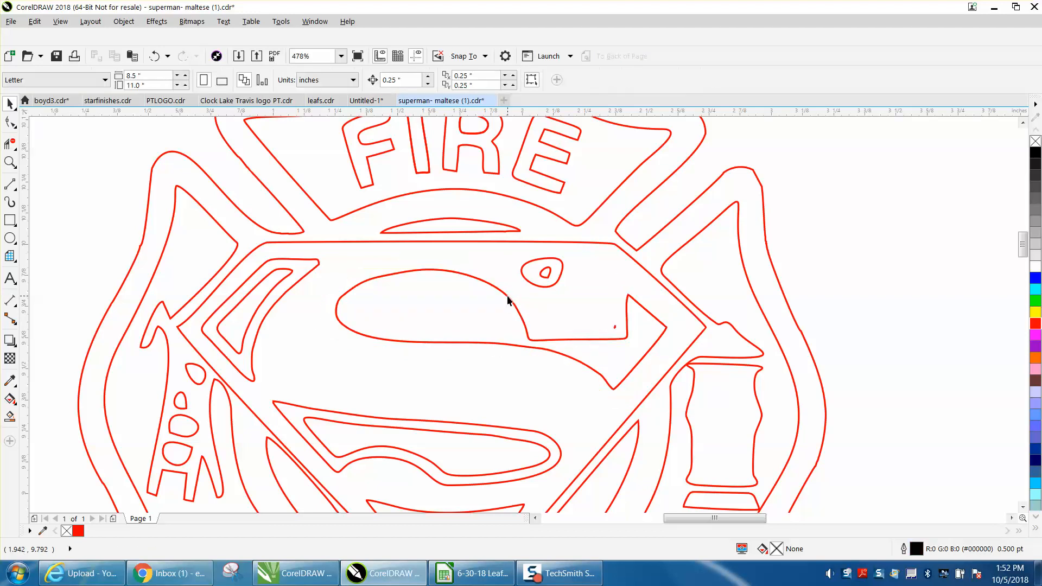
pyautogui.click(505, 302)
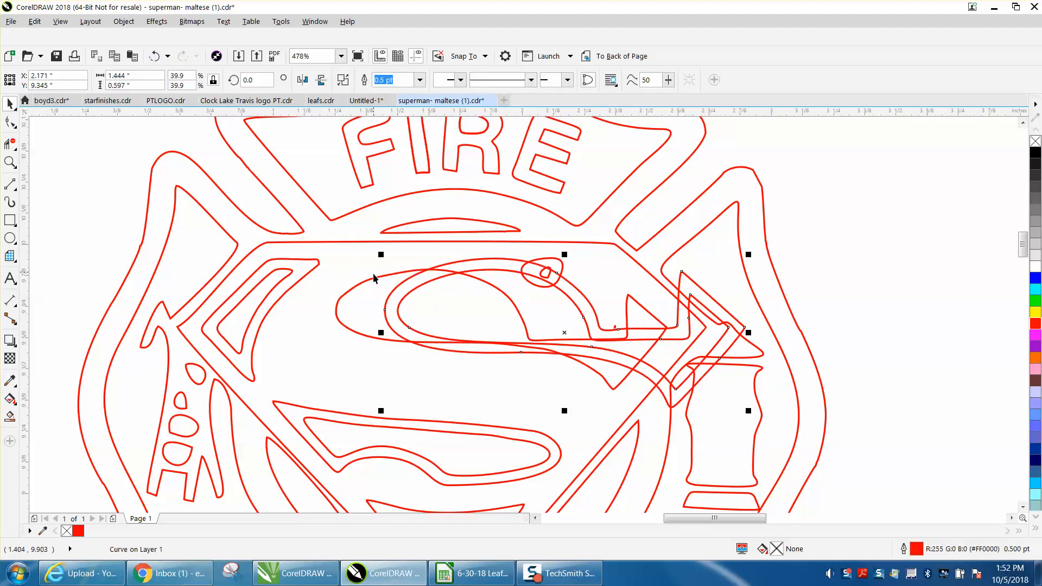
pyautogui.click(374, 282)
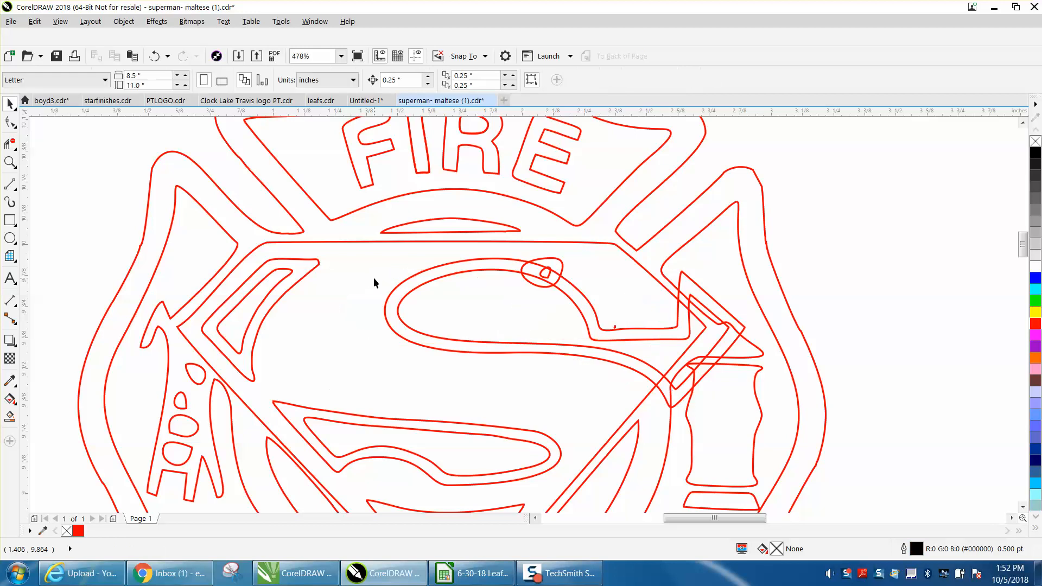
pyautogui.click(412, 290)
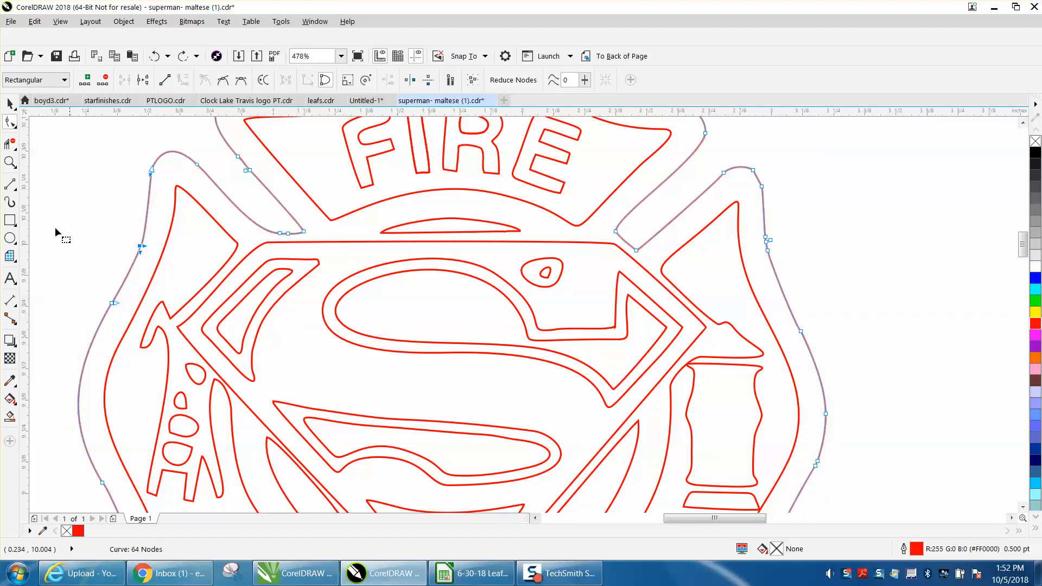
# Step: Select the outer cross outline, showing its 64 nodes, and pick the Smooth brush
pyautogui.click(195, 276)
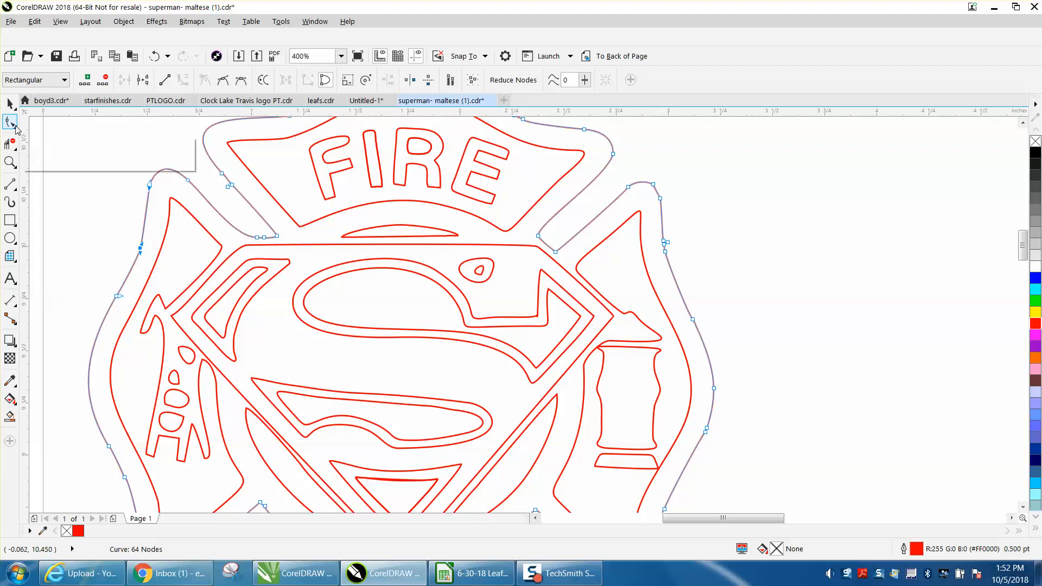
pyautogui.click(10, 122)
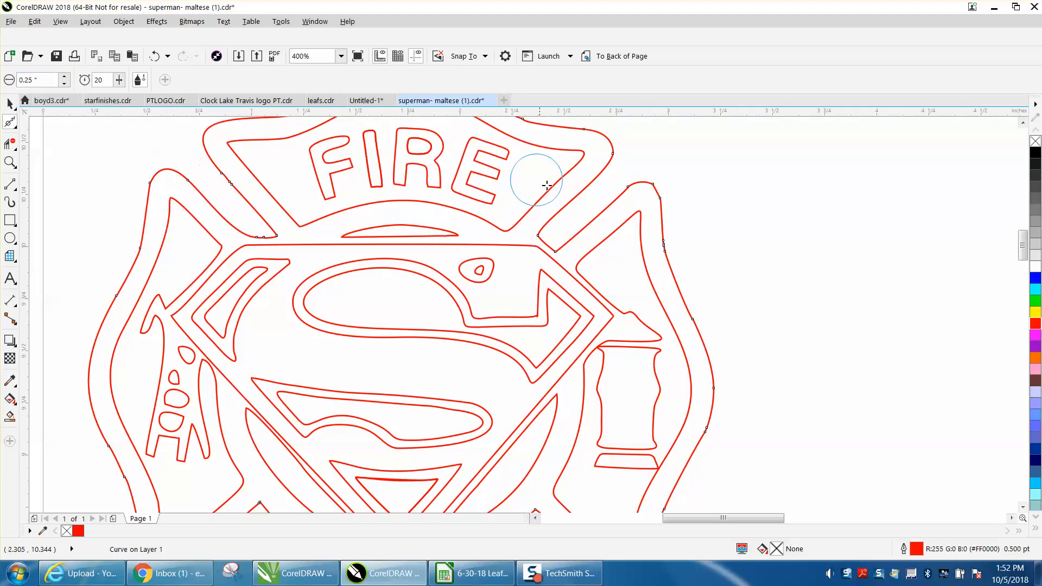
pyautogui.moveTo(11, 163)
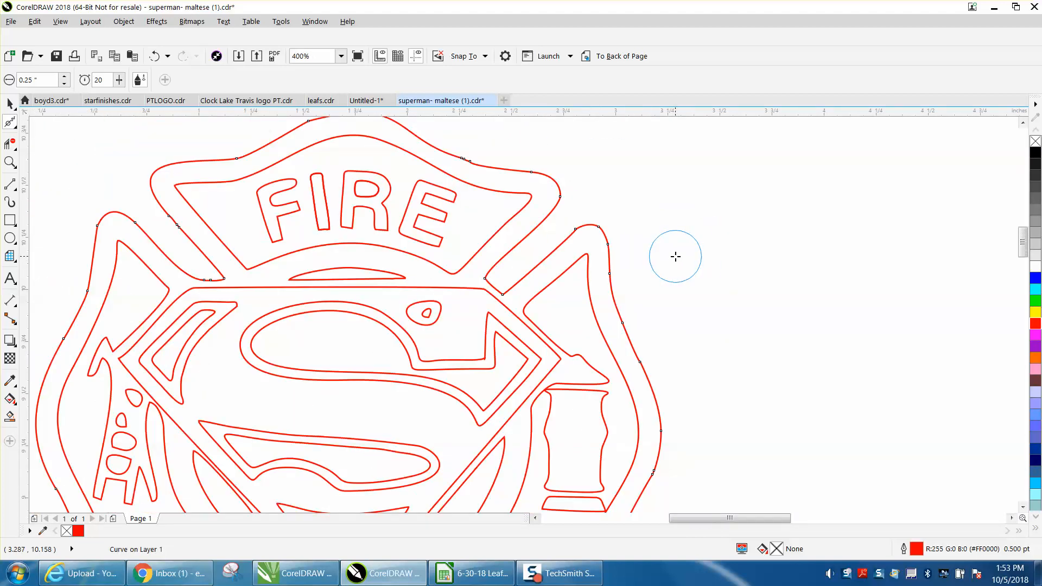
# Step: Brush smoothing passes along the outer cross outline, then zoom out to review the logo
pyautogui.scroll(-3)
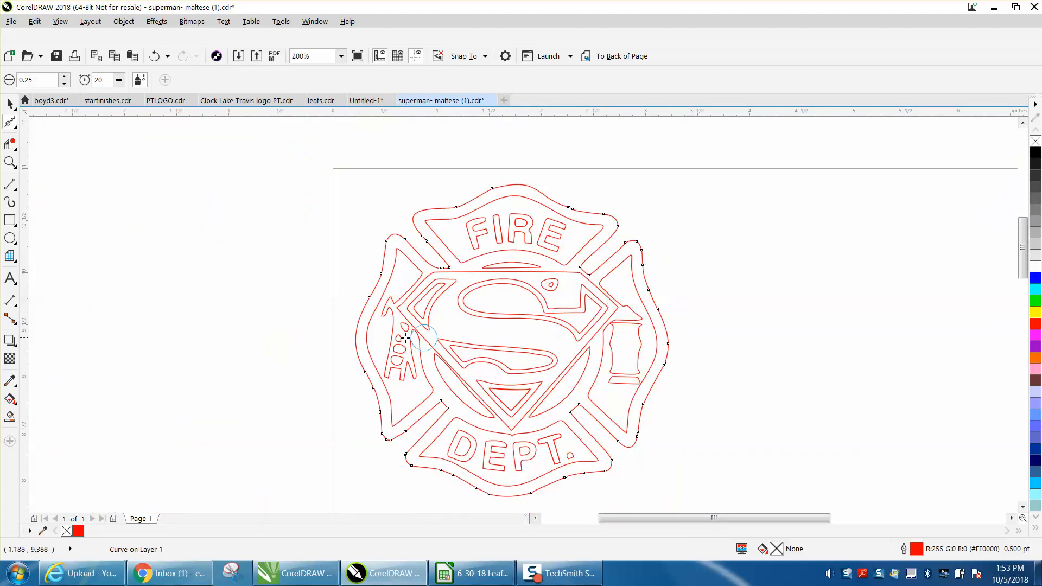
pyautogui.click(11, 162)
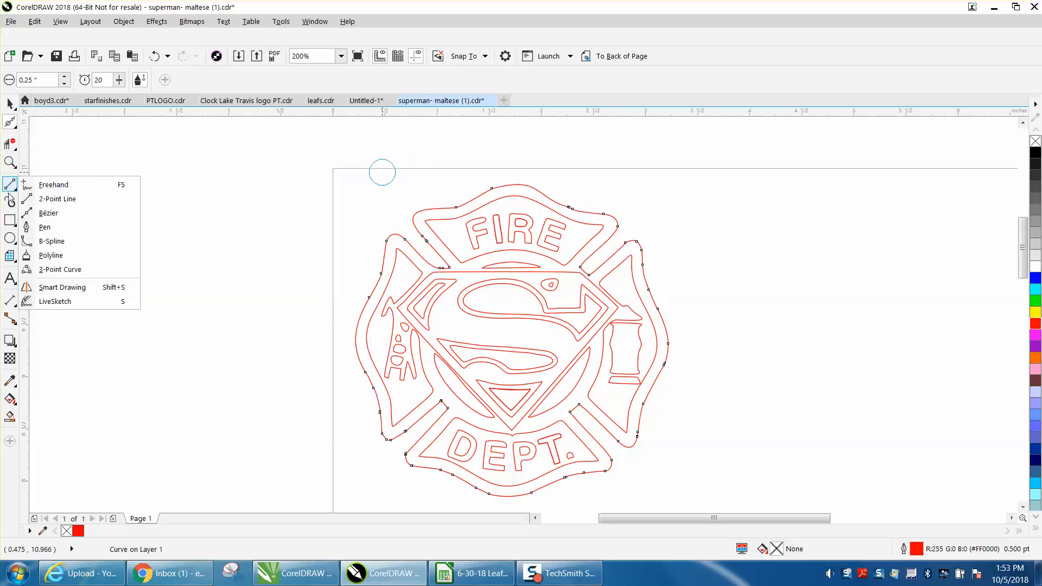
pyautogui.click(10, 104)
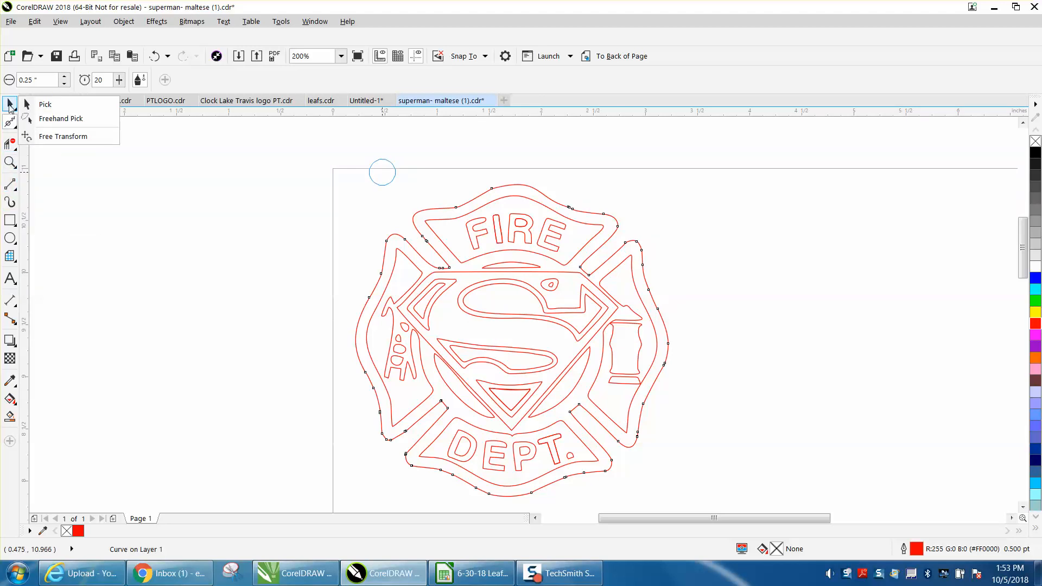
pyautogui.click(10, 163)
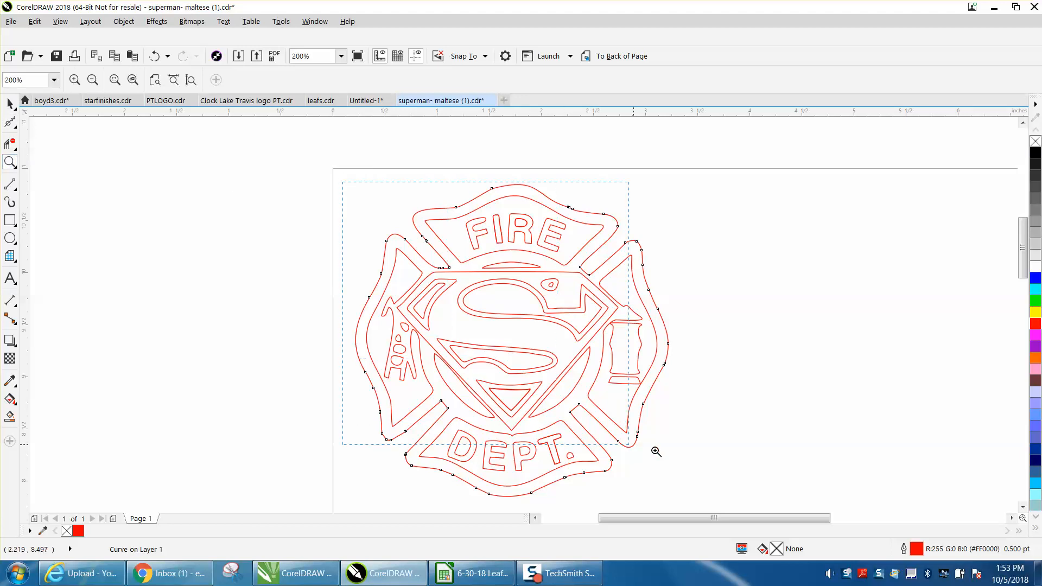